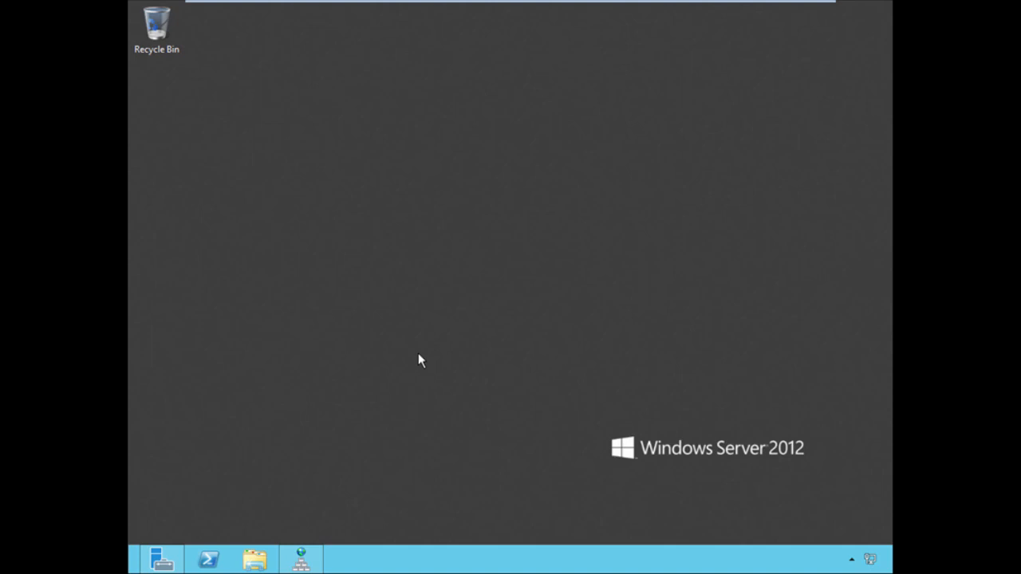
mouse_move(569, 363)
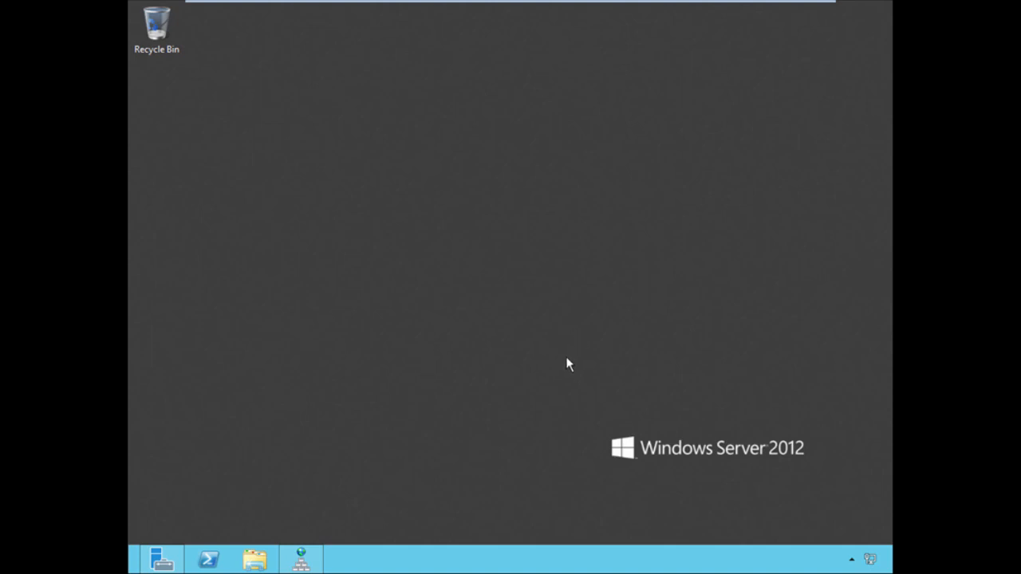
mouse_move(445, 356)
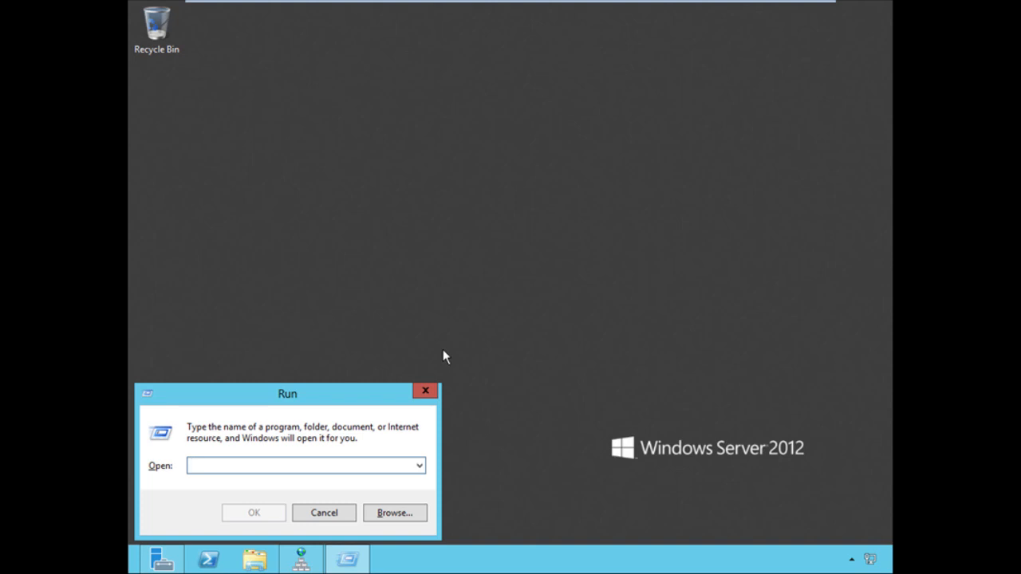
Enter gpmc in the Run dialog to launch Group Policy Management.
text(gpmc)
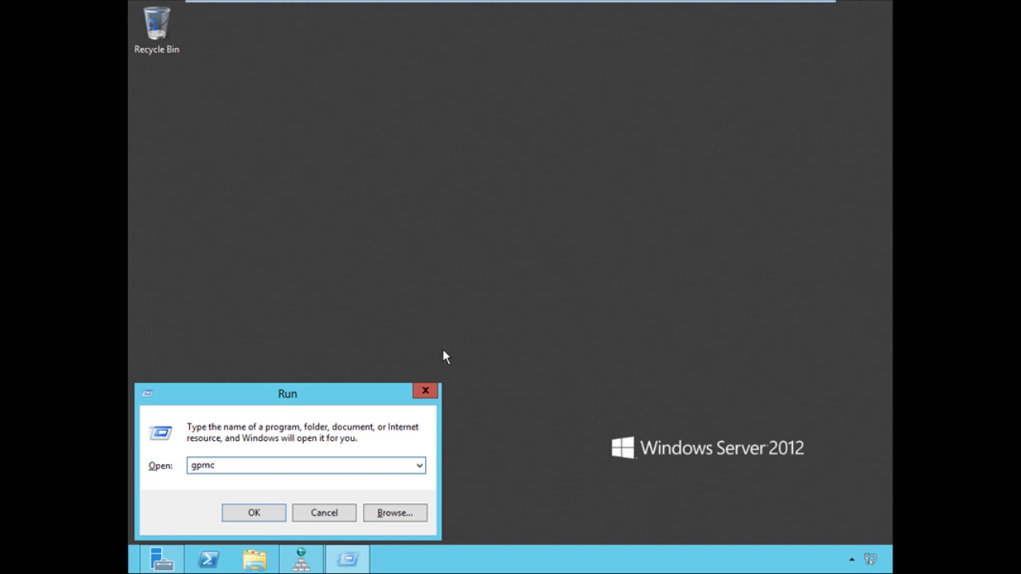
Launch GPMC and expand the forest down to corp.vintagesurf.com's Group Policy Objects.
click(254, 513)
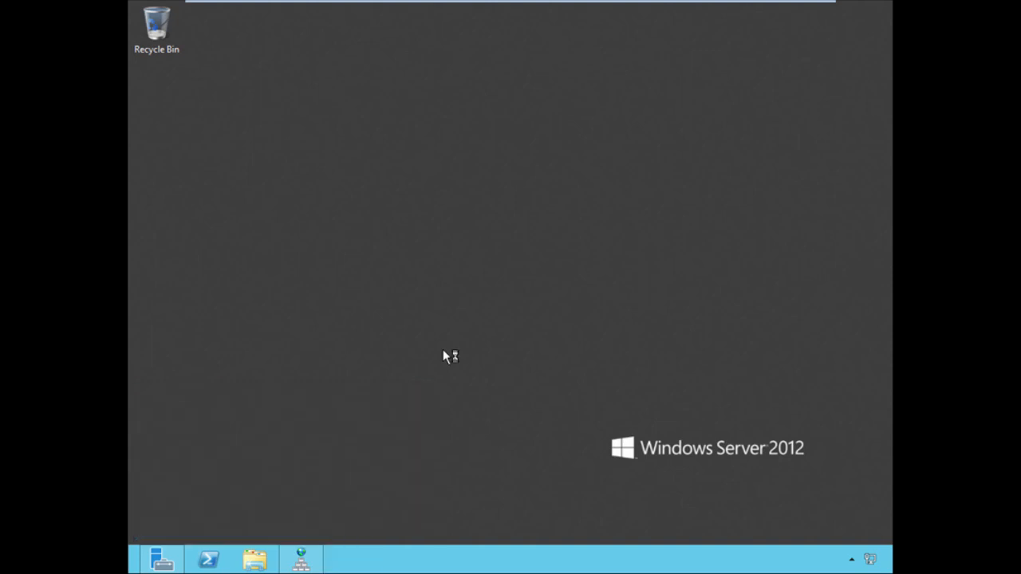
mouse_move(445, 357)
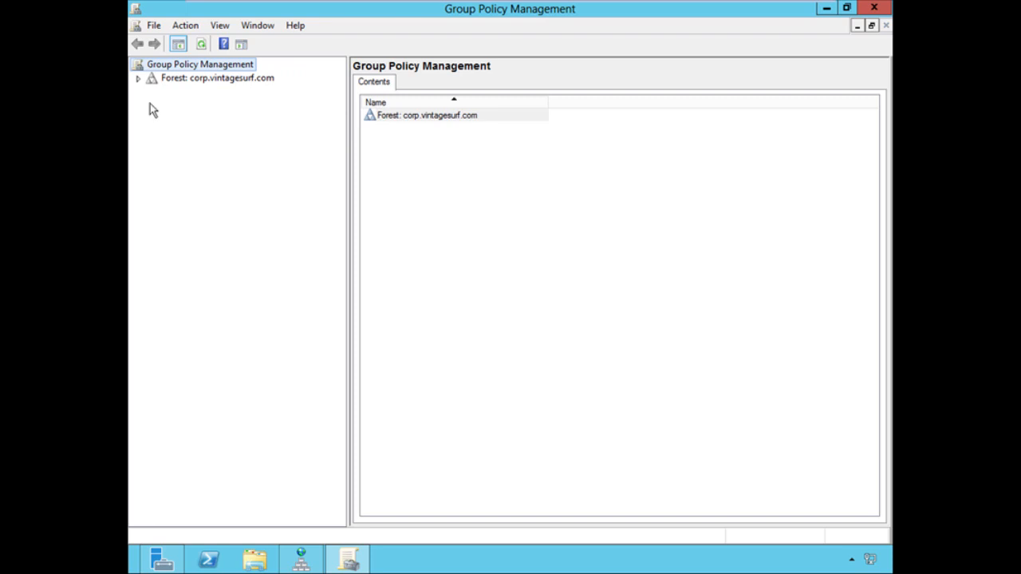
click(137, 77)
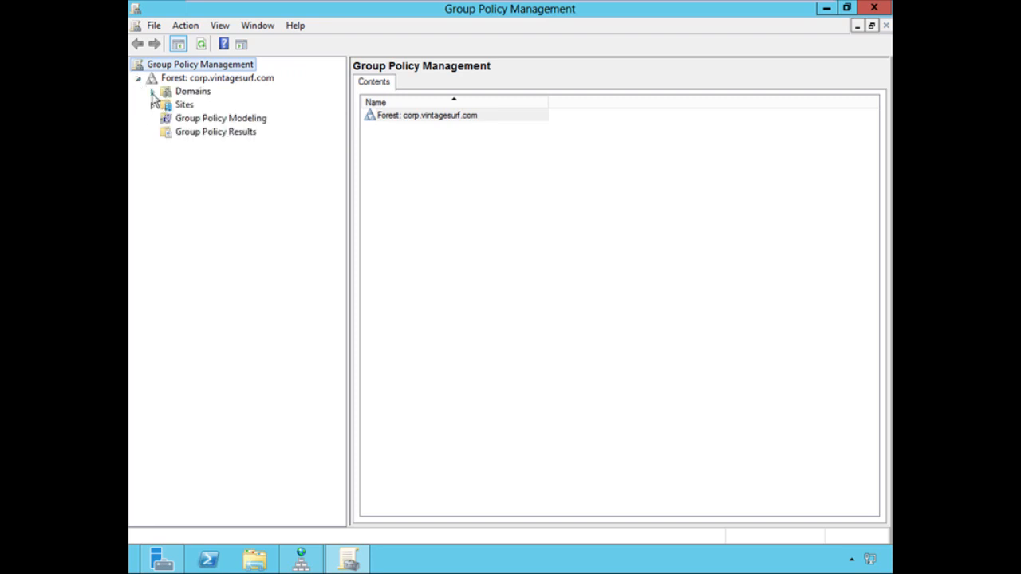
click(153, 91)
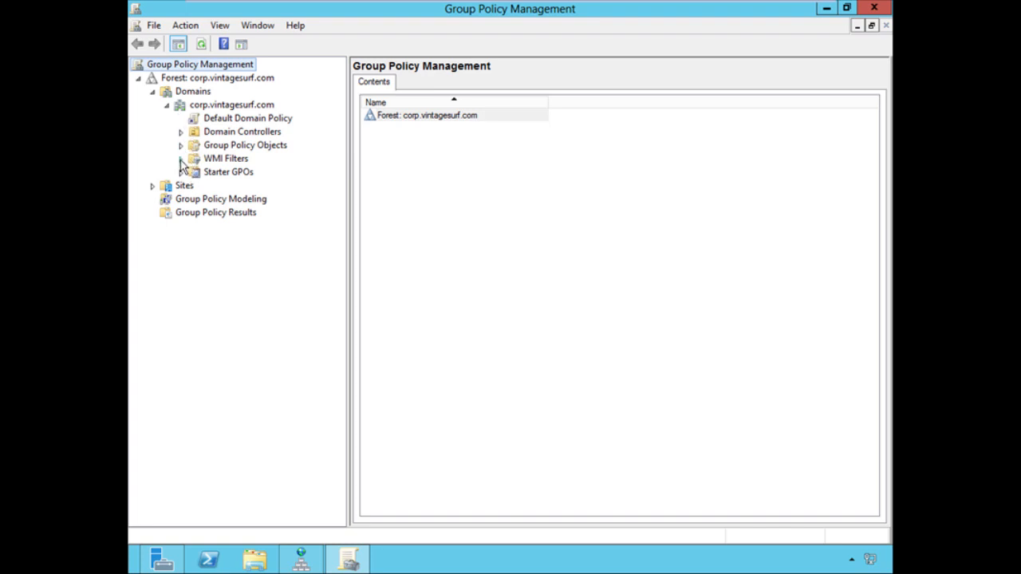
click(182, 143)
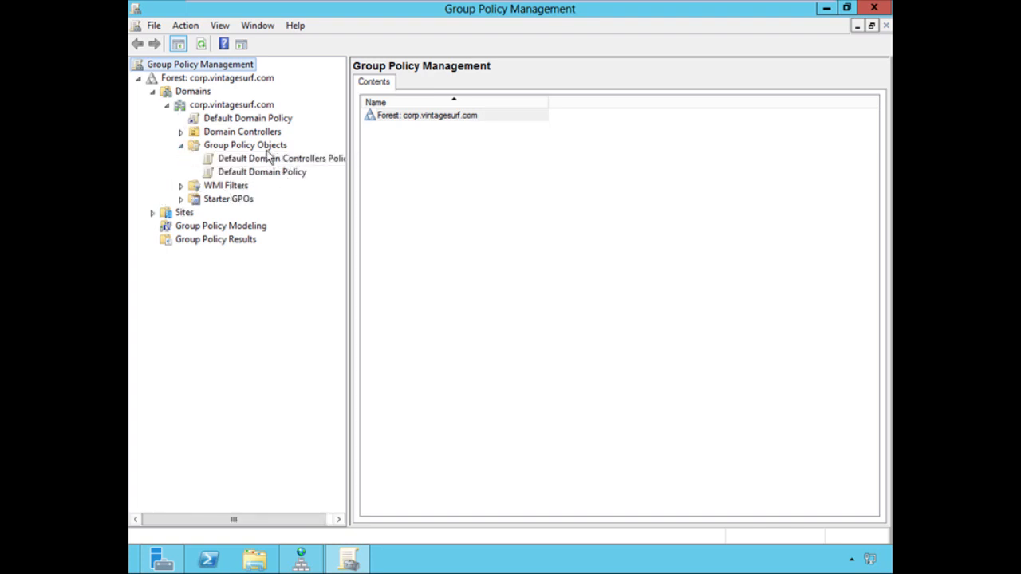
Create a new GPO named 'DirectAccess ICMP Settings' under Group Policy Objects.
right_click(245, 143)
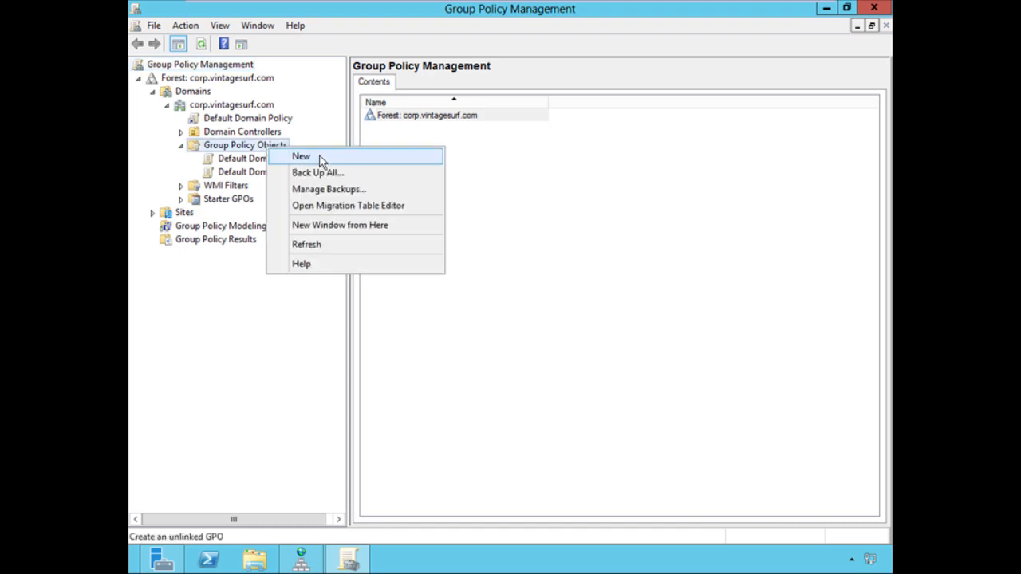
click(300, 156)
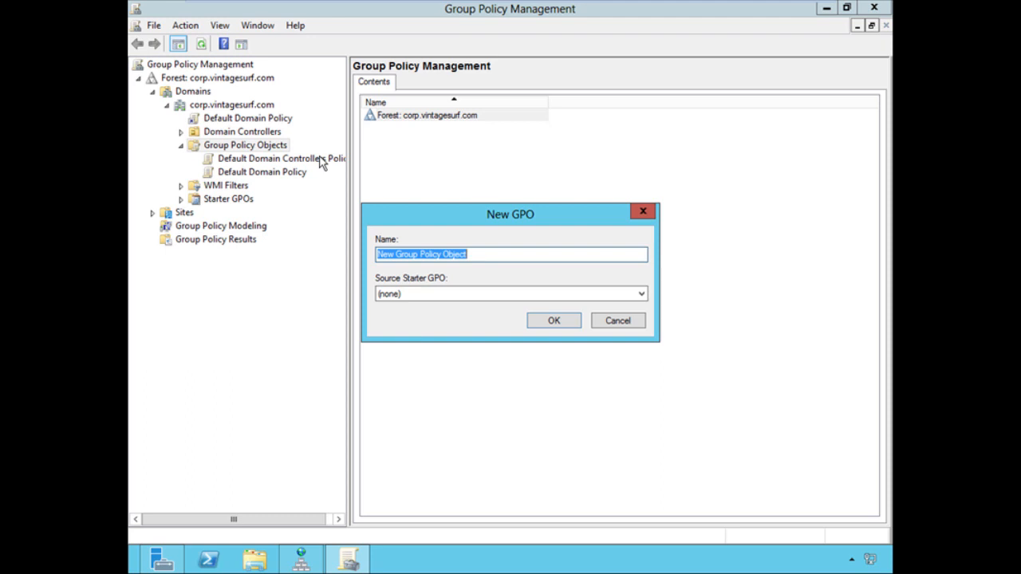
text(DirectAccess ICMP Settin)
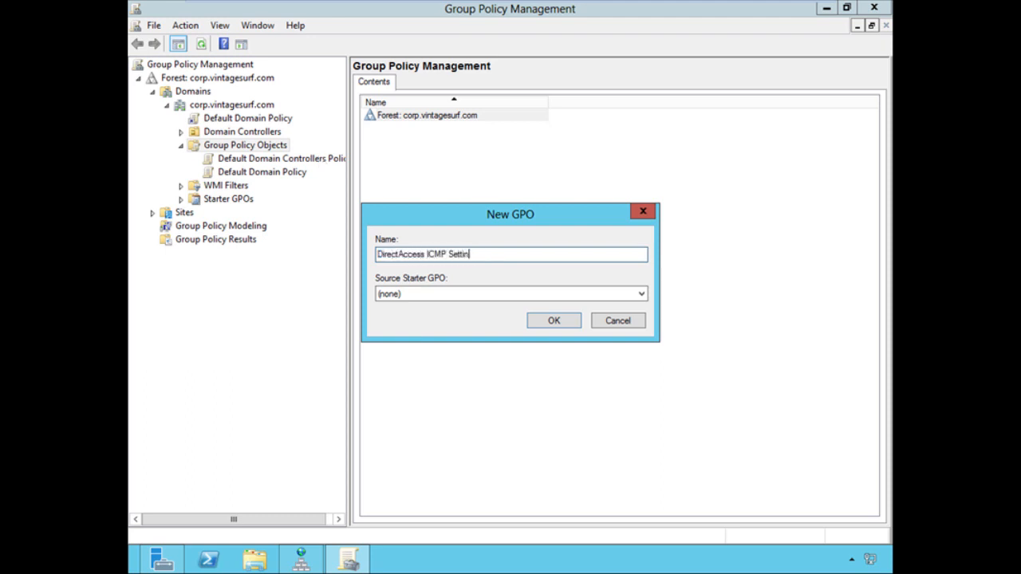
click(552, 319)
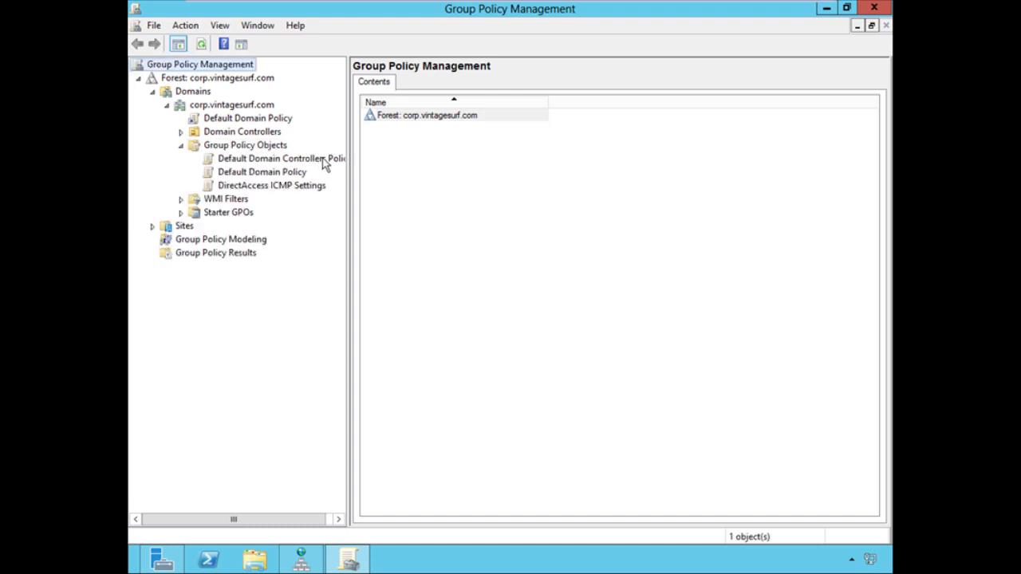
mouse_move(296, 174)
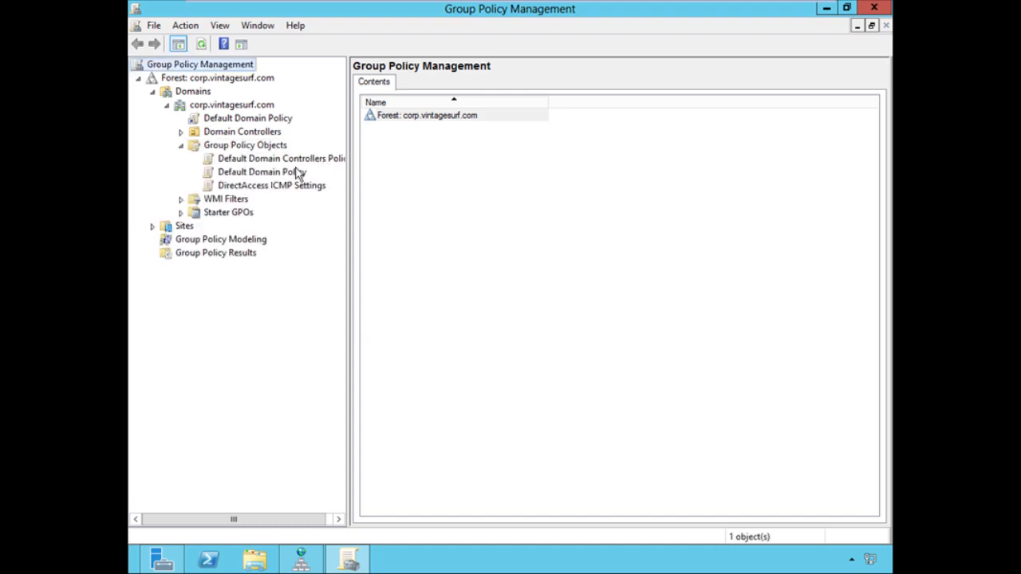
Select the DirectAccess ICMP Settings GPO to view its scope, links and filtering.
click(271, 185)
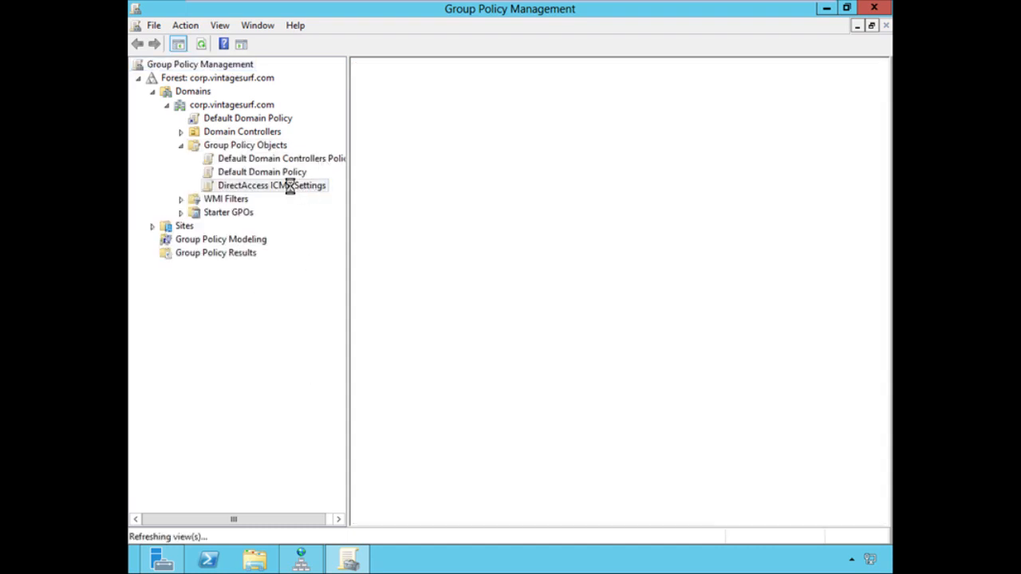
click(271, 185)
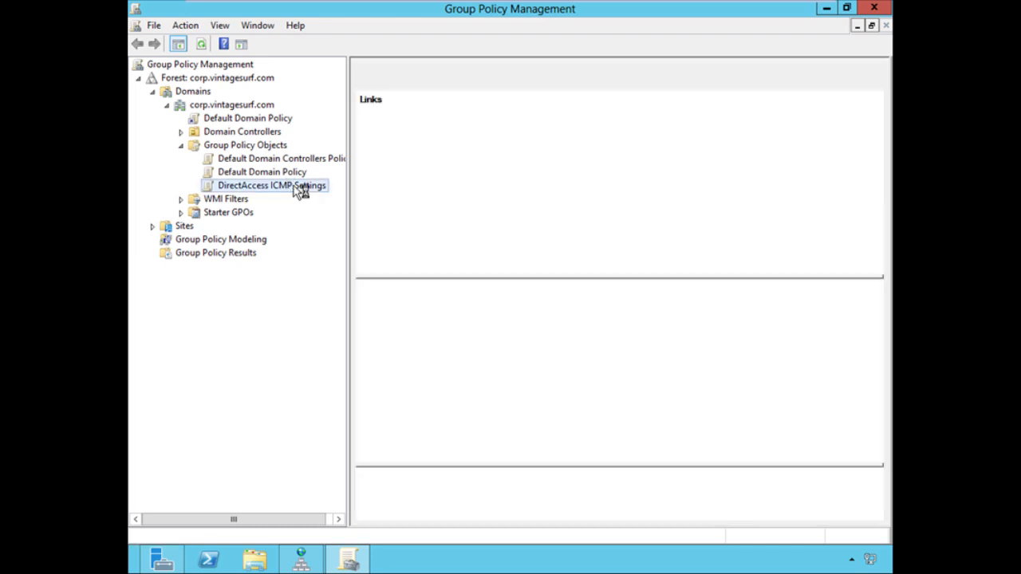
right_click(271, 185)
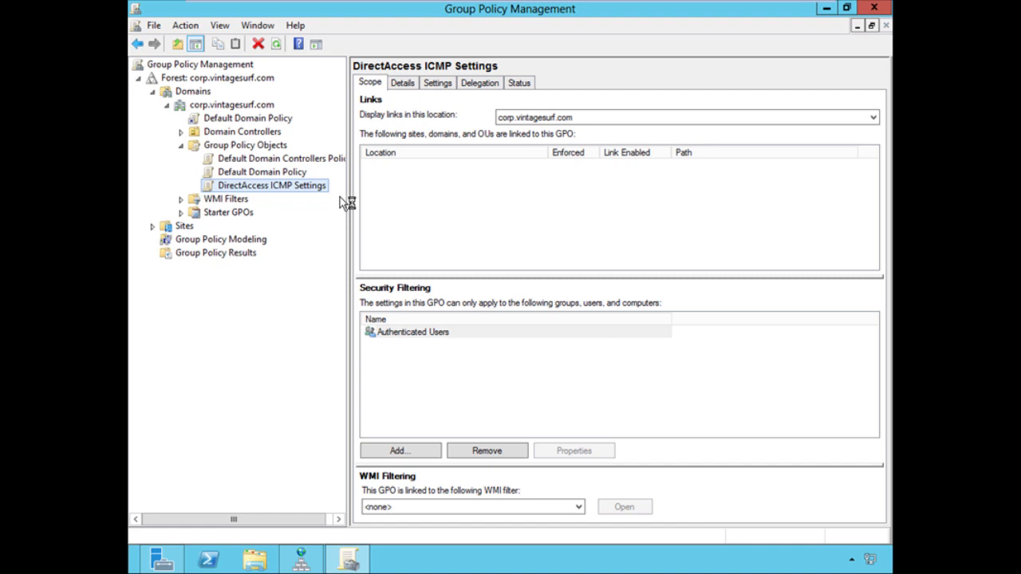
mouse_move(312, 293)
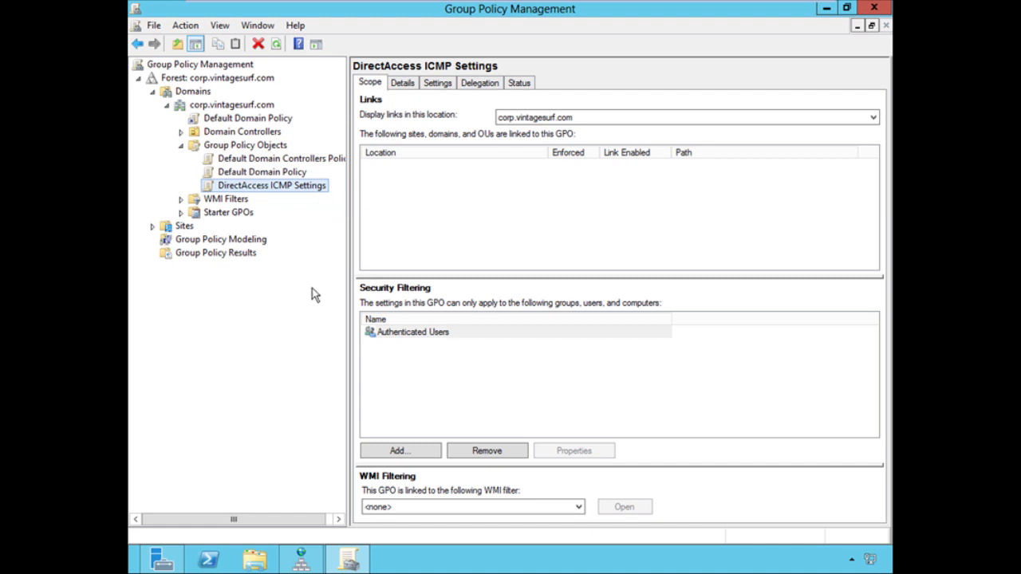
Open DirectAccess ICMP Settings in the editor, maximized, with Computer Configuration Policies expanded.
double_click(271, 185)
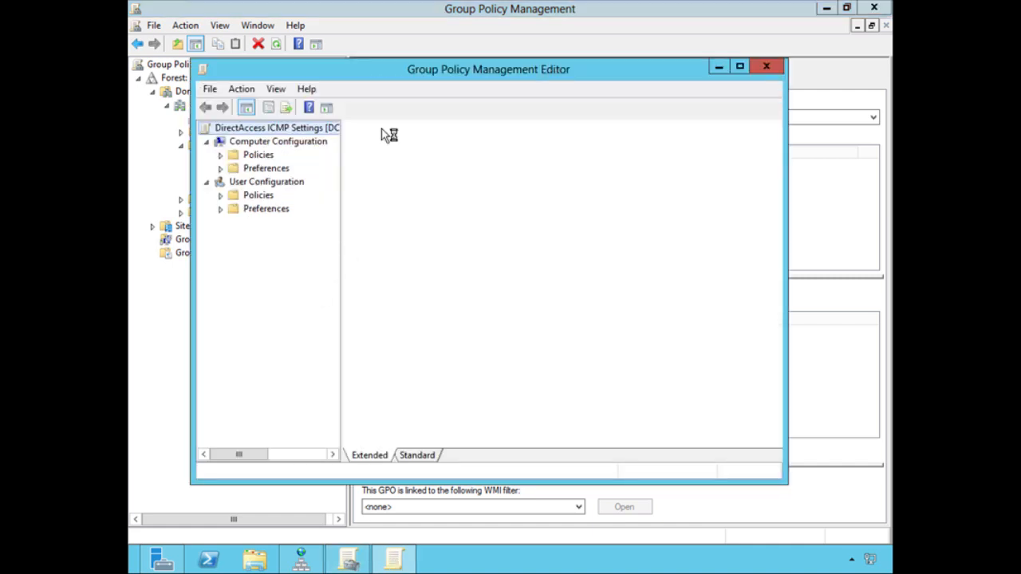
click(738, 67)
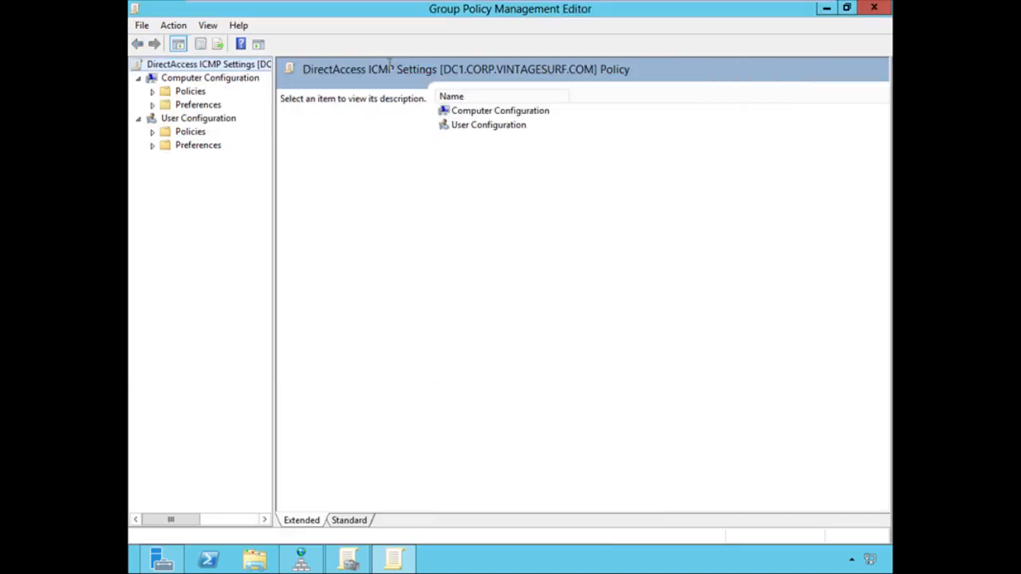
mouse_move(274, 277)
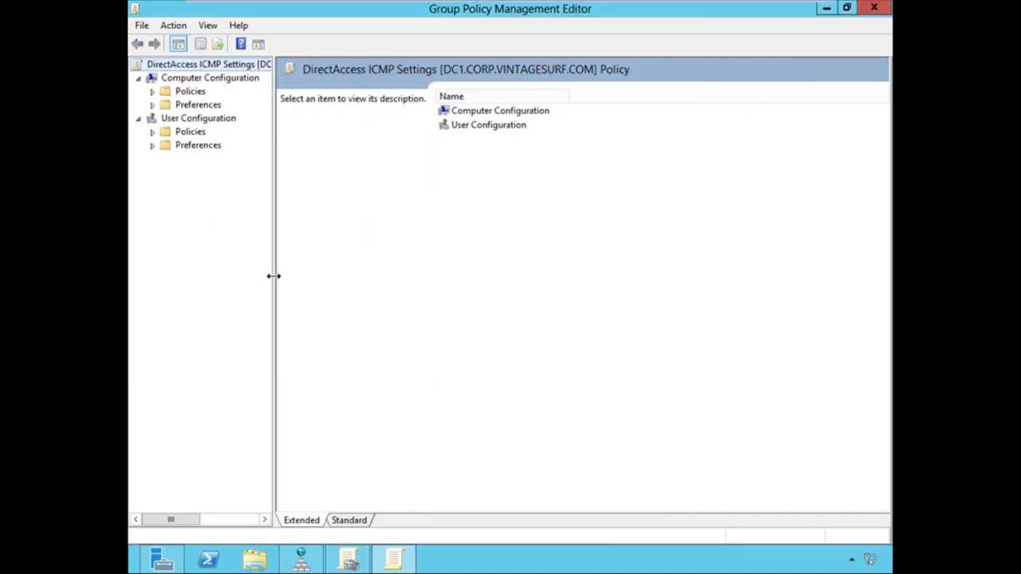
drag(274, 276, 354, 276)
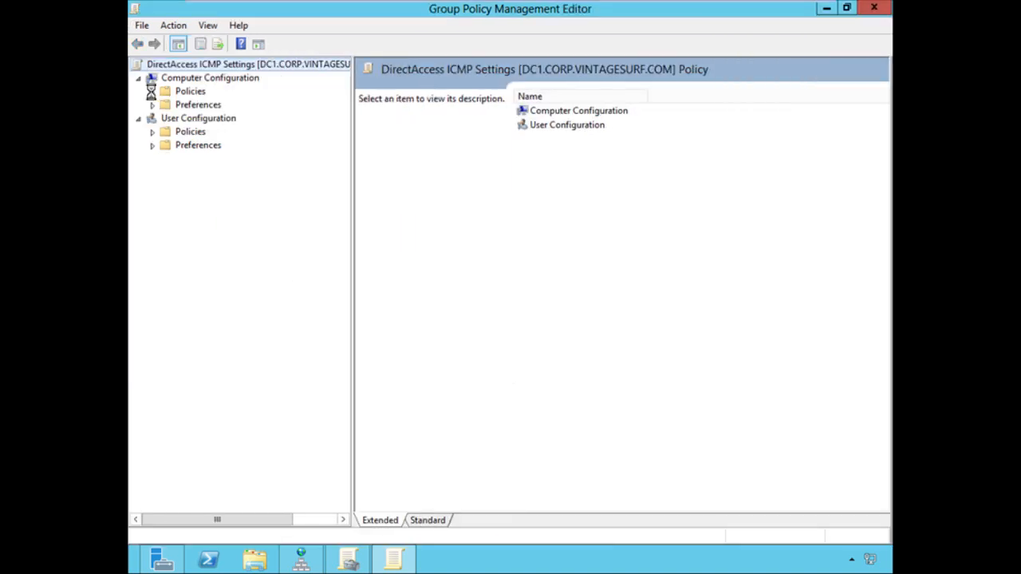
click(152, 91)
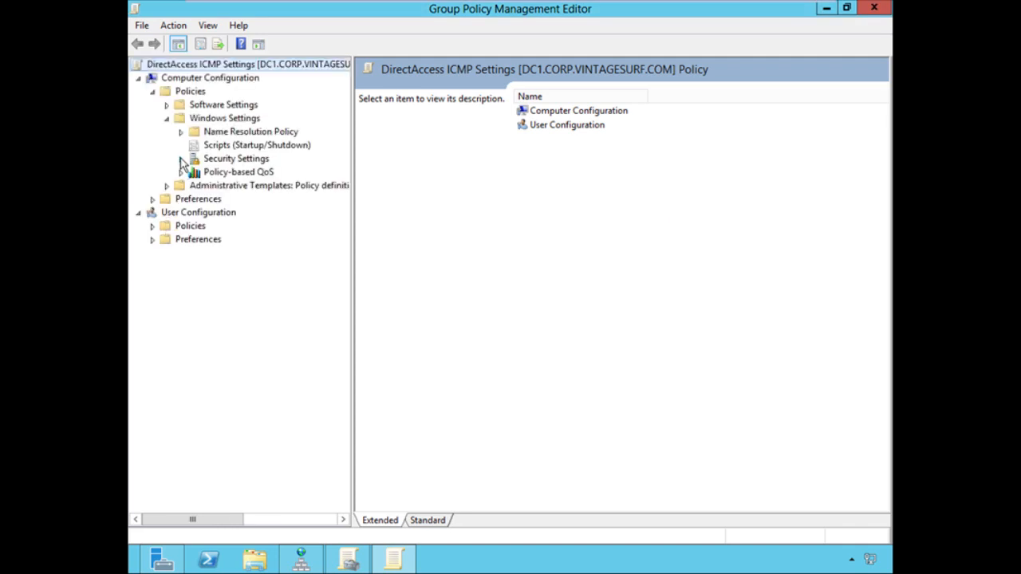
Navigate Security Settings > Windows Firewall with Advanced Security to the empty Inbound Rules.
click(182, 158)
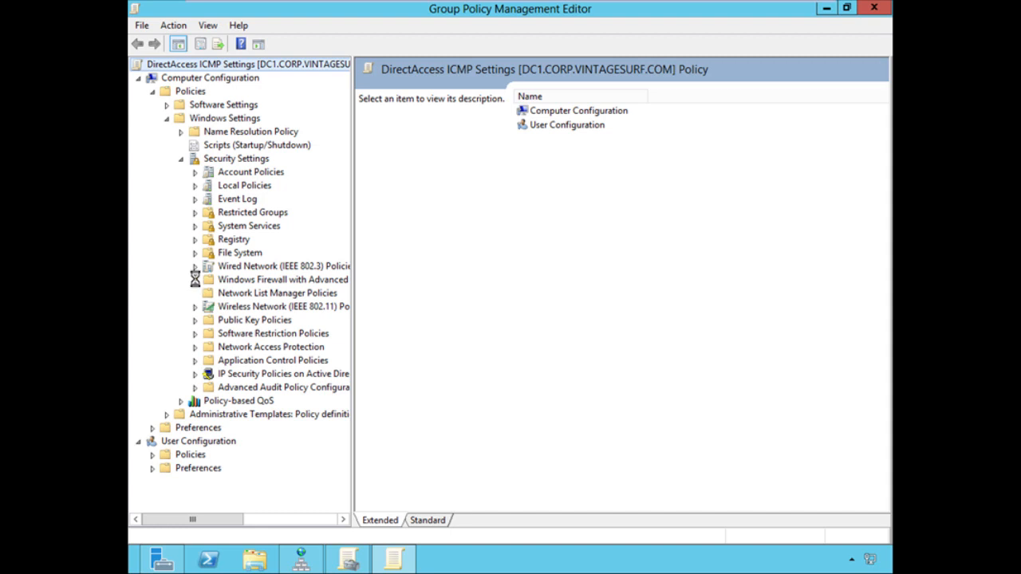
click(194, 279)
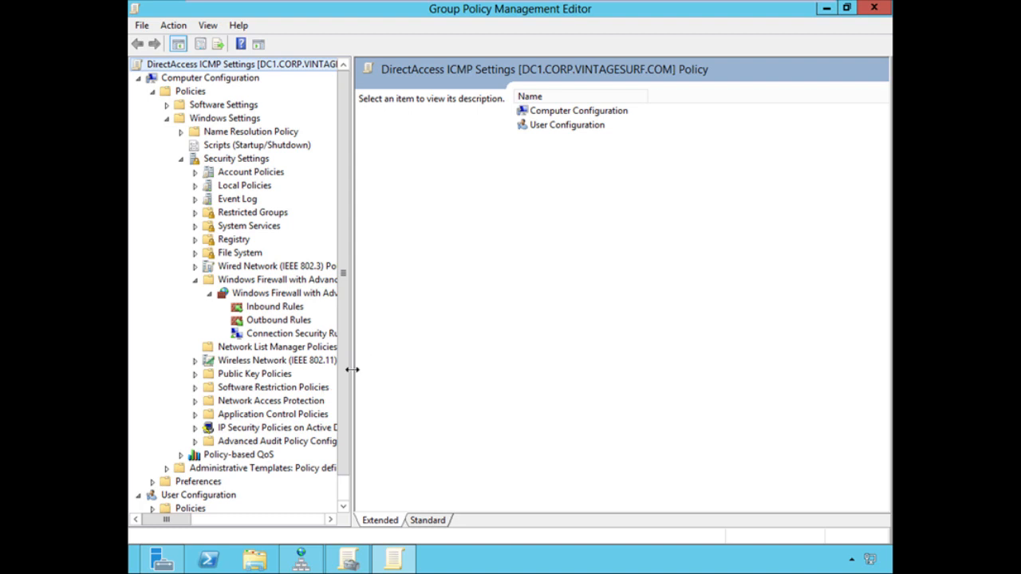
drag(353, 370, 389, 370)
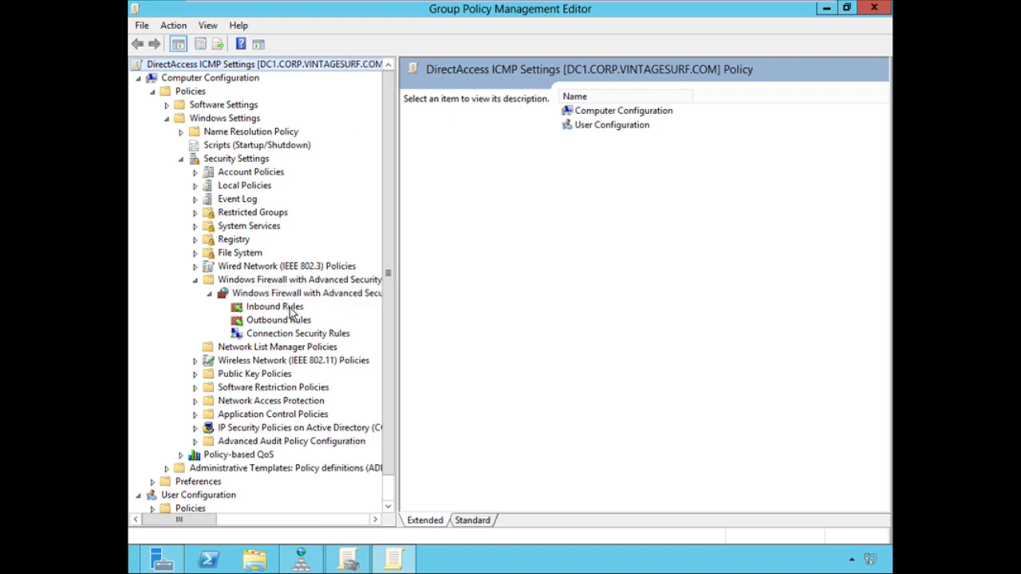
click(274, 307)
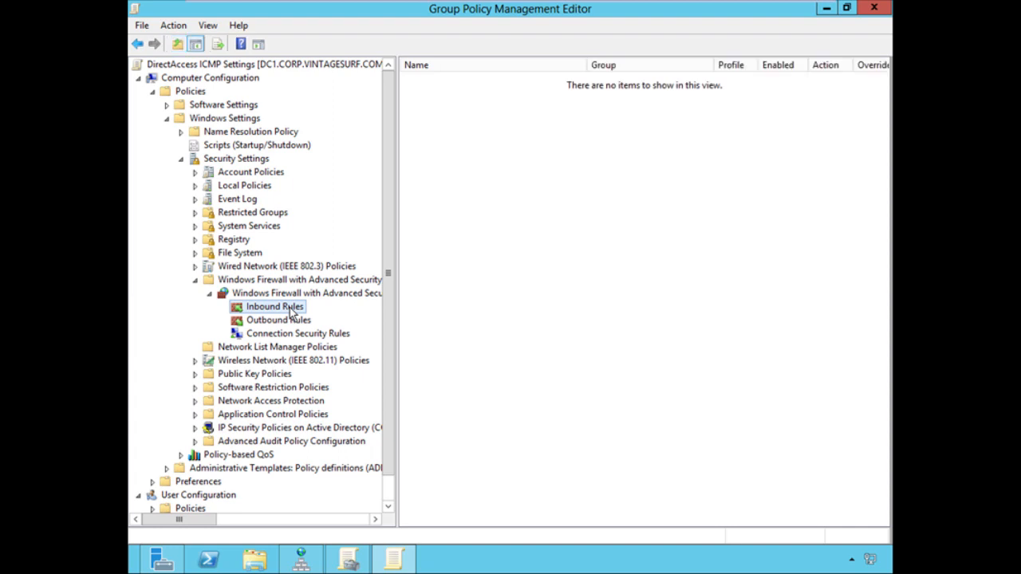
right_click(274, 306)
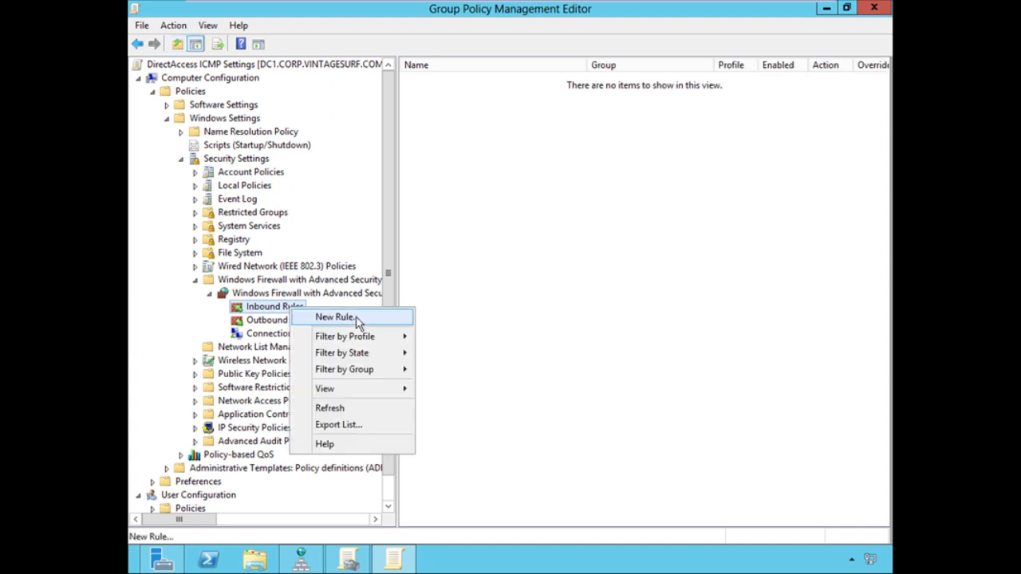
Start a new inbound rule as a Custom rule applying to all programs.
click(333, 316)
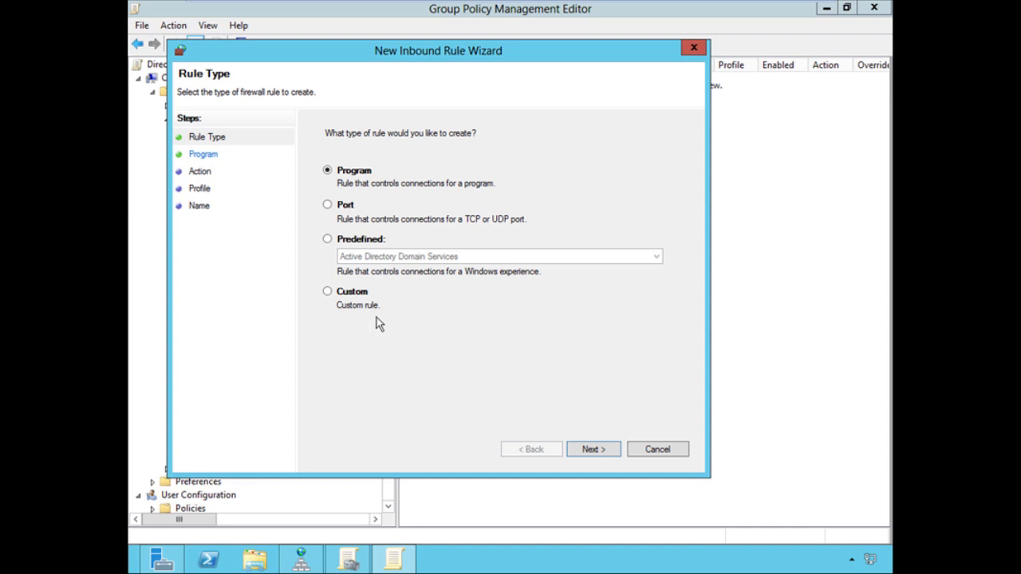
mouse_move(348, 289)
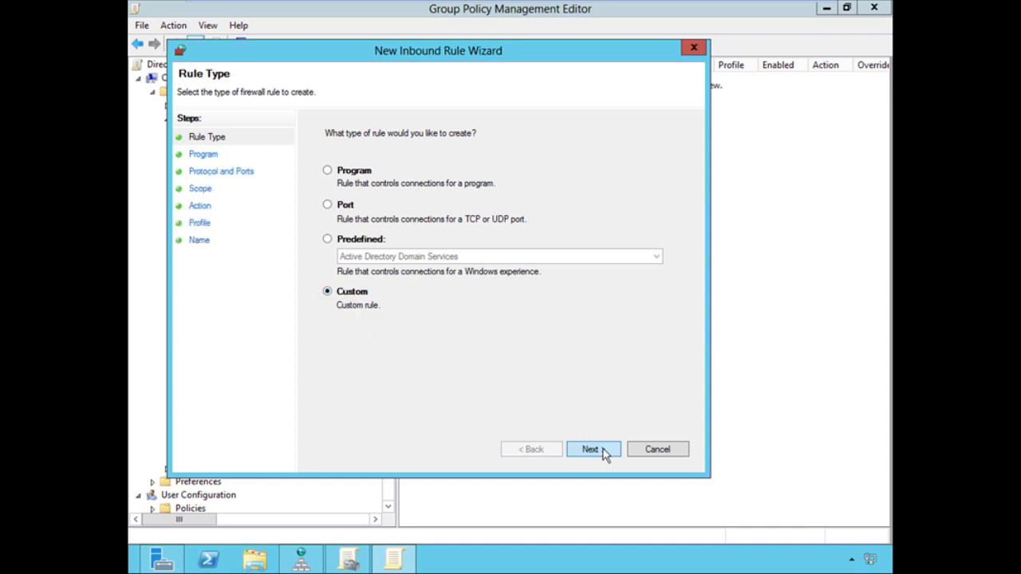
click(594, 449)
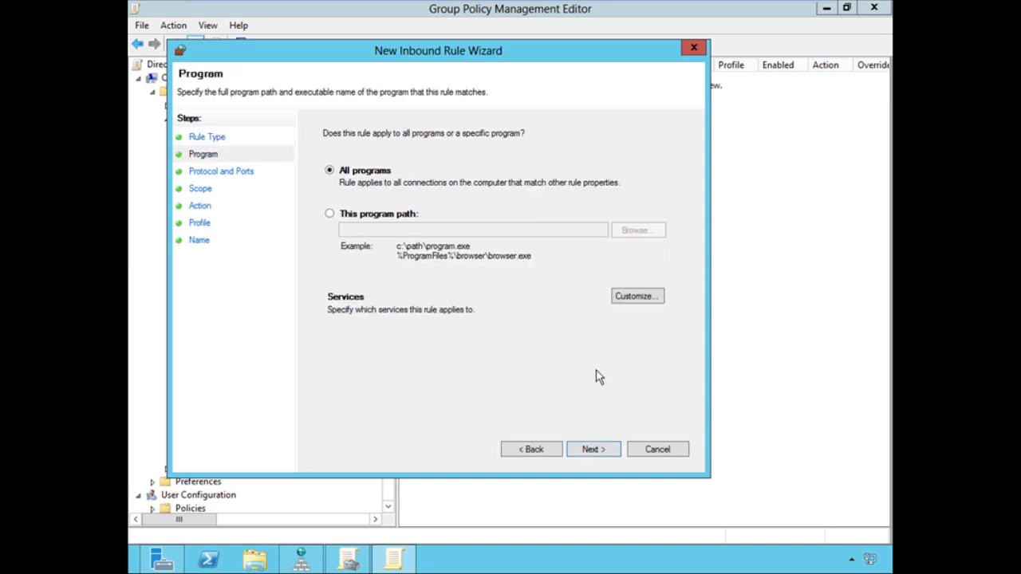
mouse_move(609, 477)
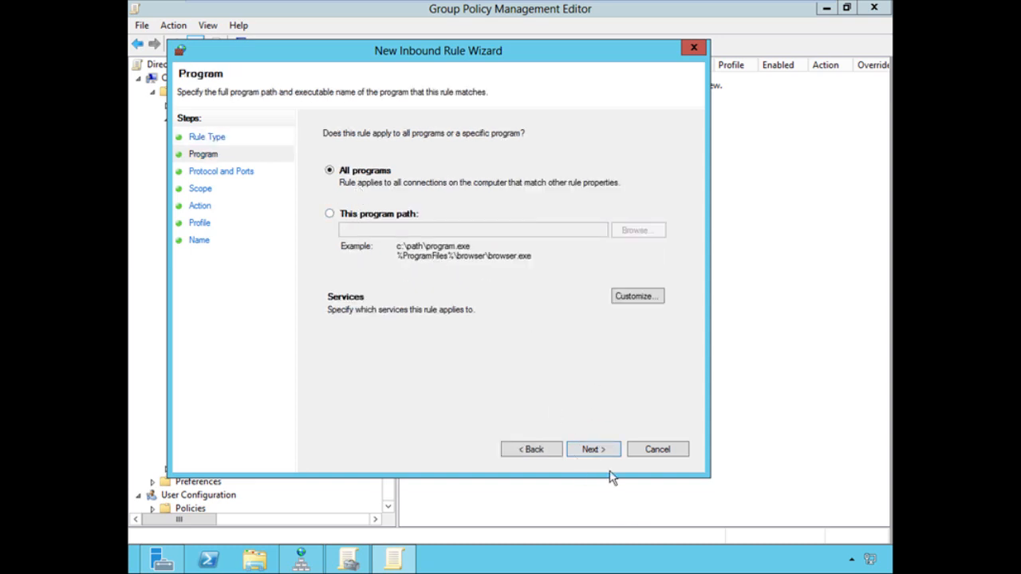
click(593, 450)
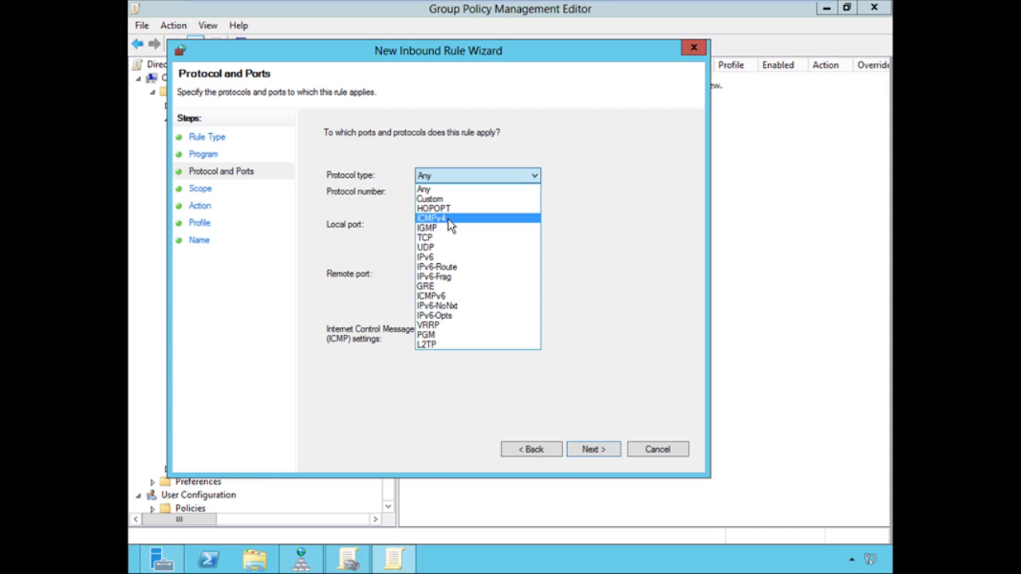
Set the rule's protocol to ICMPv4 restricted to the Echo Request ICMP type.
click(431, 217)
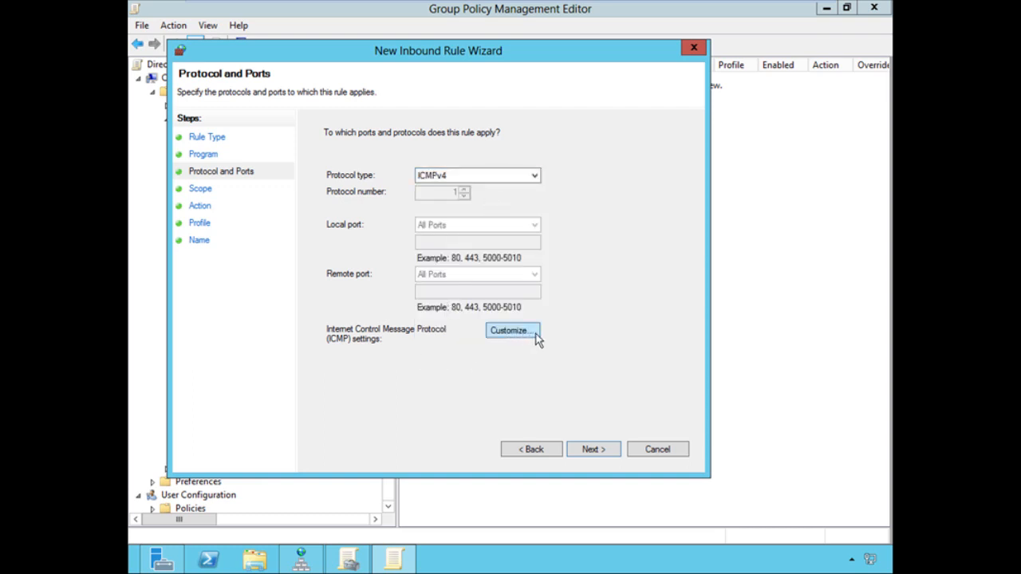
click(510, 330)
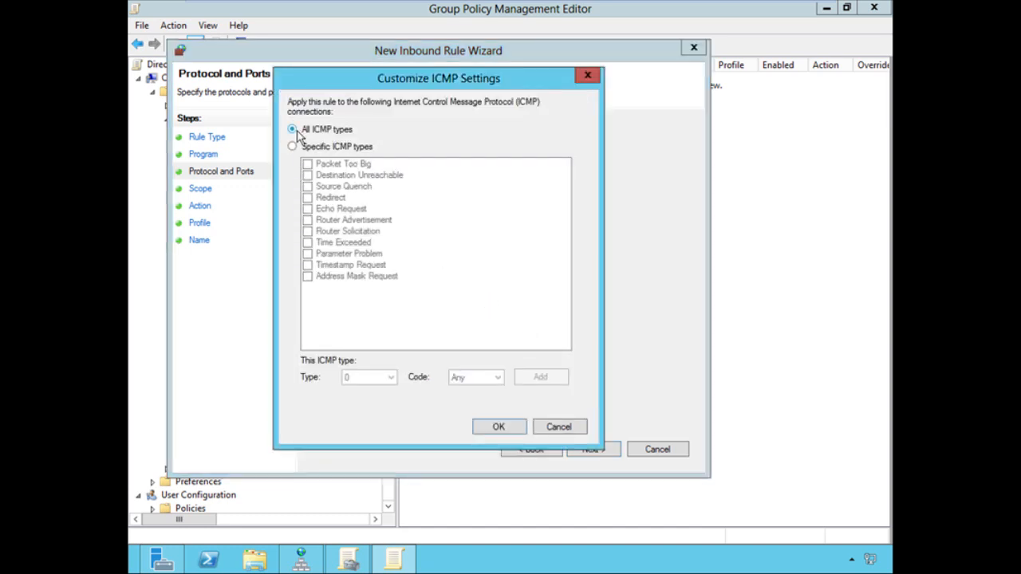
click(292, 147)
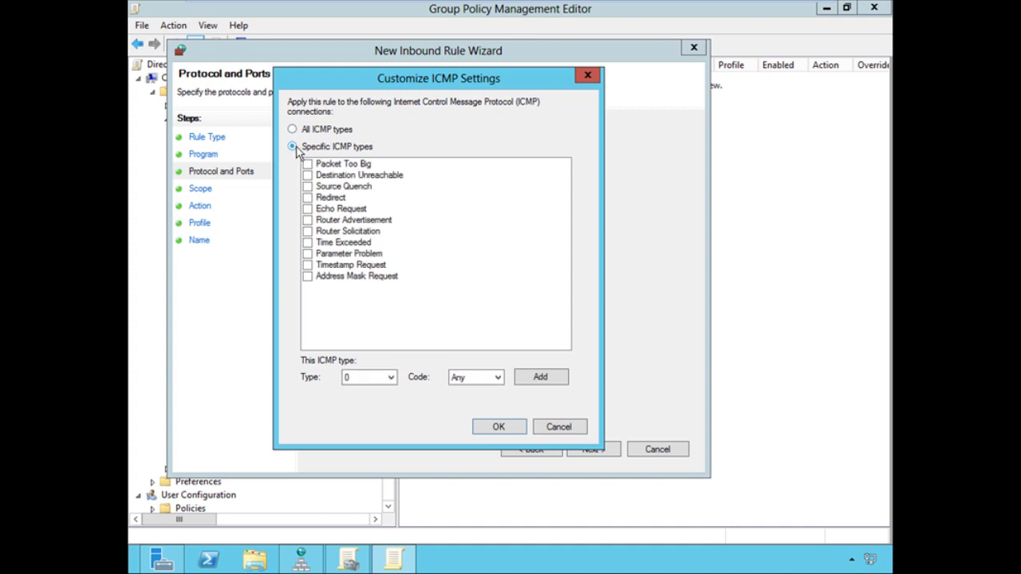
click(308, 207)
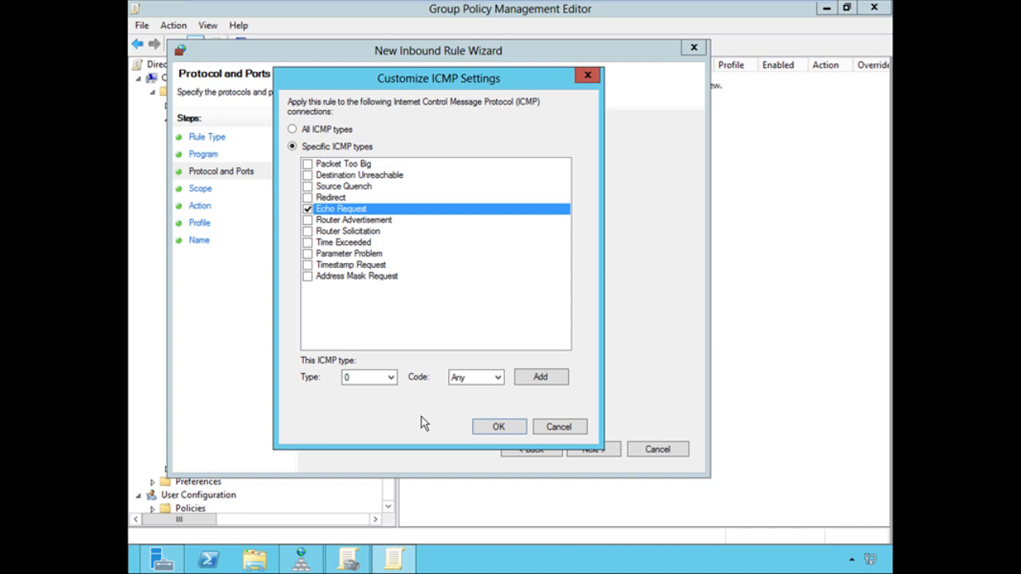
mouse_move(412, 435)
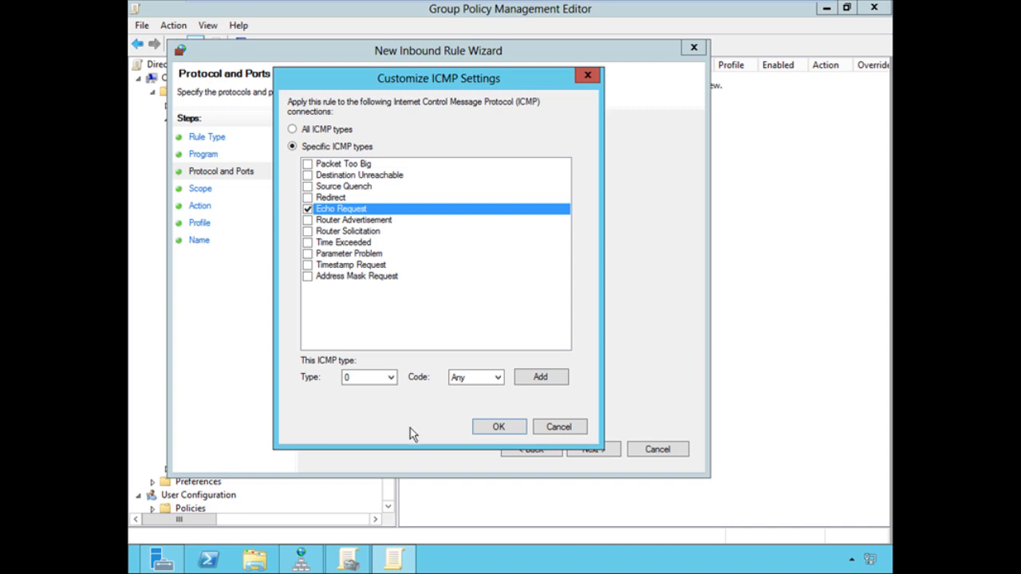
Confirm Echo Request and accept any addresses, Allow the connection, and all profiles.
click(497, 428)
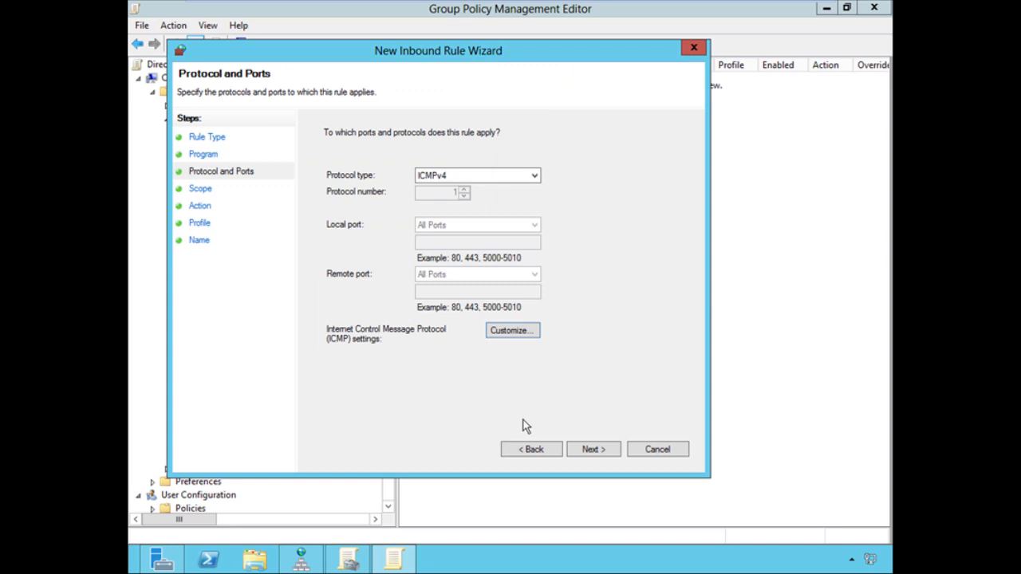
mouse_move(593, 449)
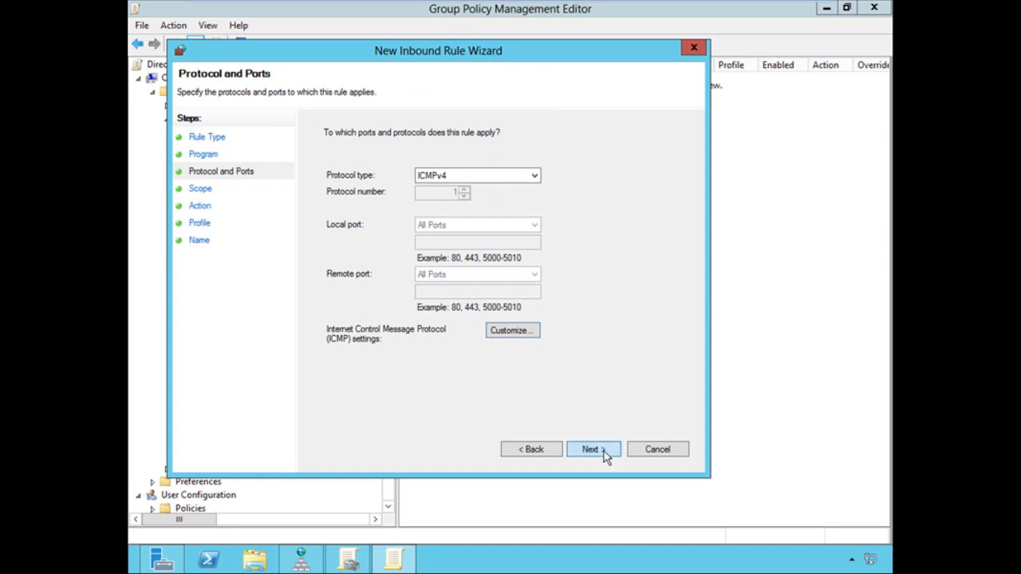
click(593, 449)
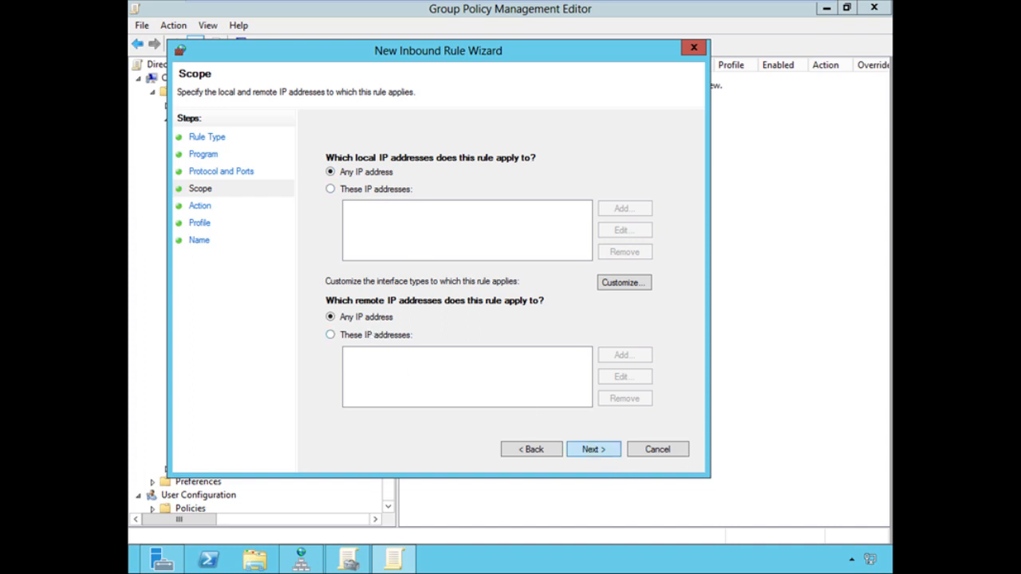
click(593, 450)
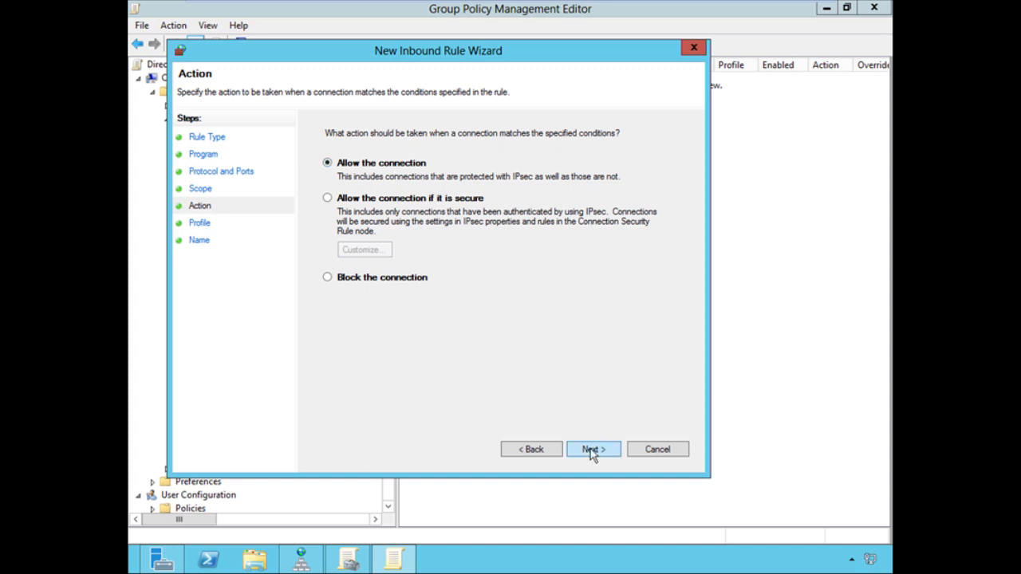
click(593, 450)
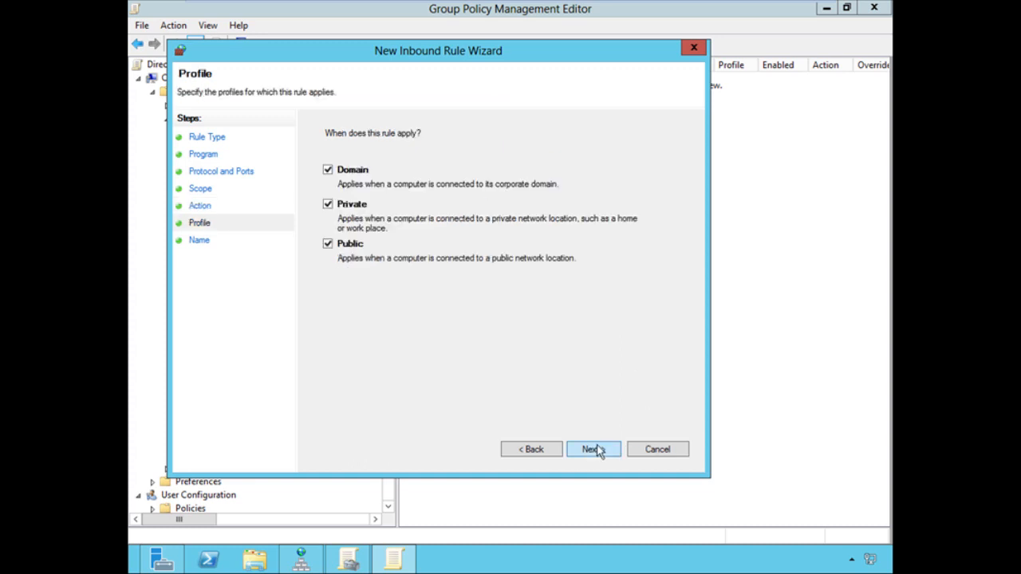
mouse_move(414, 279)
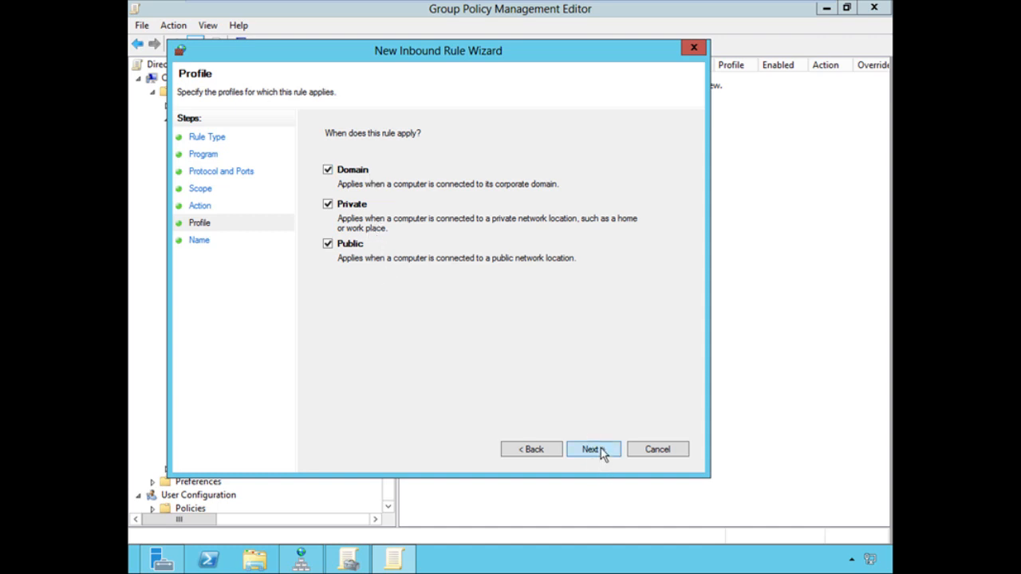
click(593, 450)
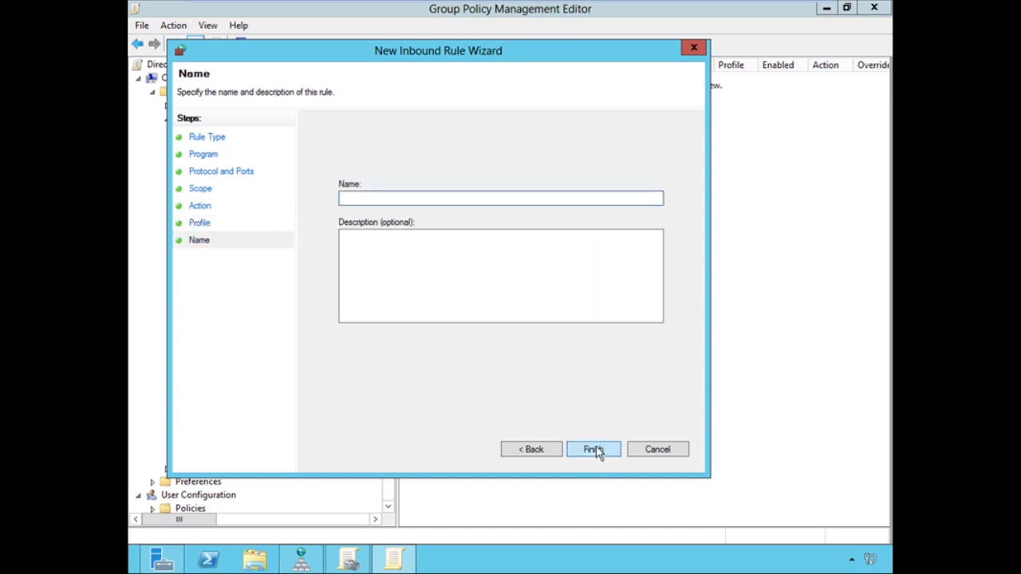
Name the rule 'Allow ICMPv4 Inbound' and finish creating it.
text(Allow)
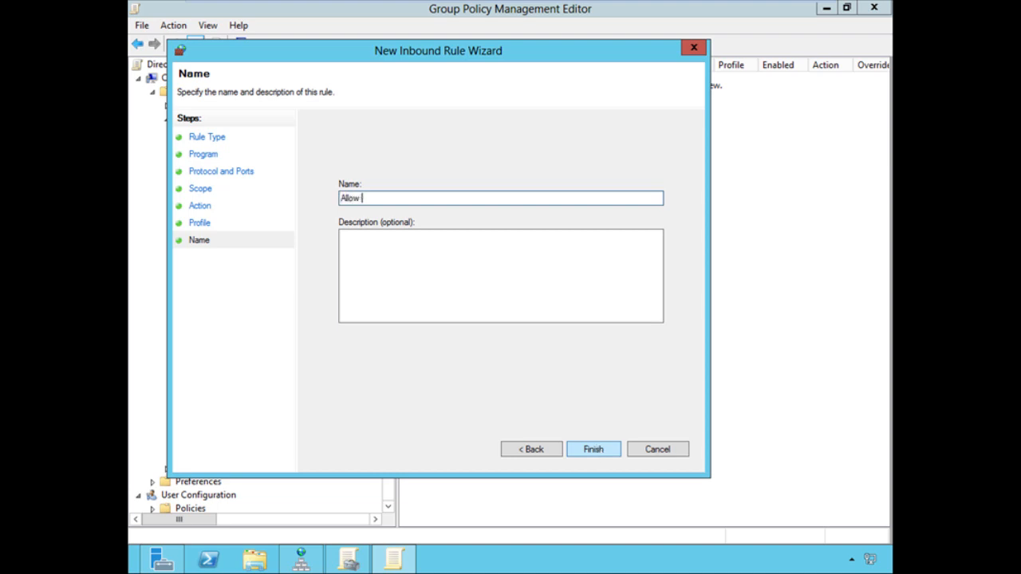
text(ICMPv4 Inbound)
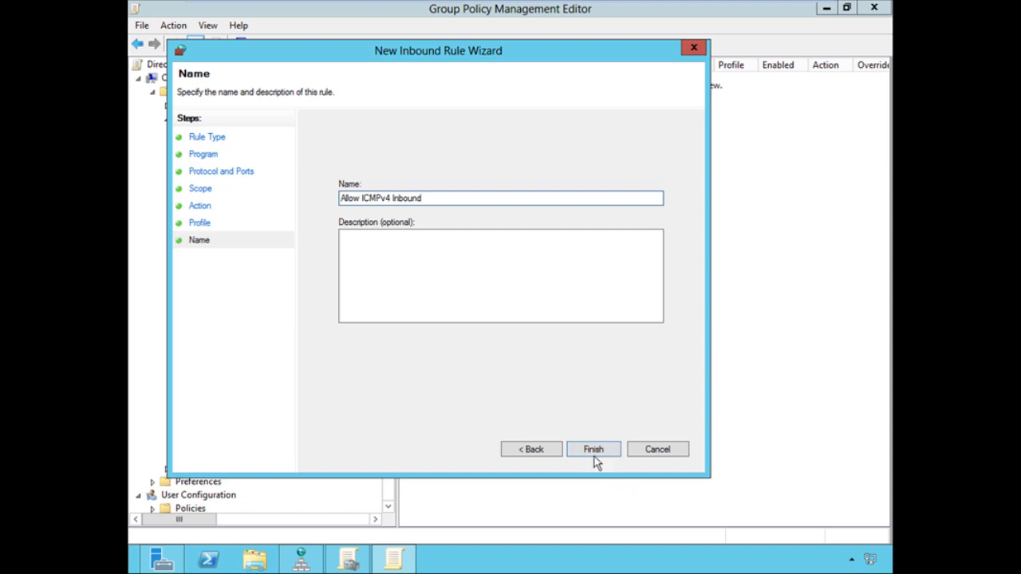
click(593, 450)
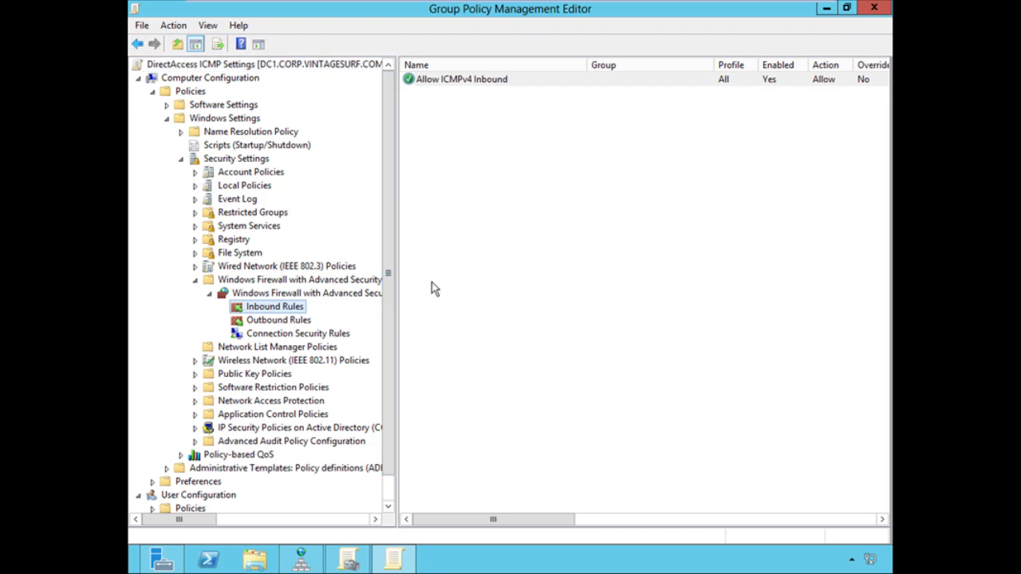
mouse_move(469, 91)
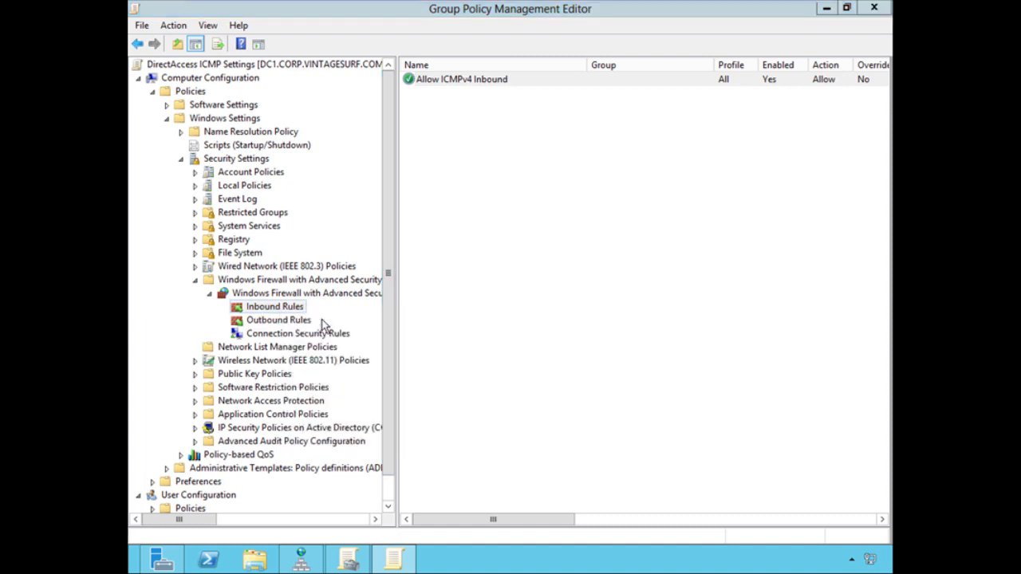
Start a second new inbound rule from Inbound Rules.
click(274, 306)
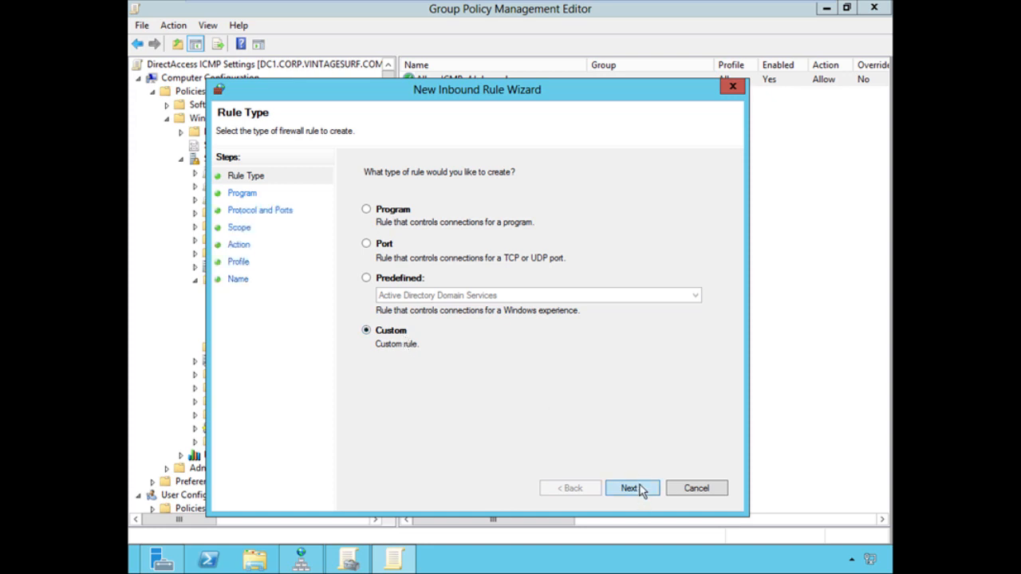
Make the second rule Custom for all programs with protocol ICMPv6.
click(632, 488)
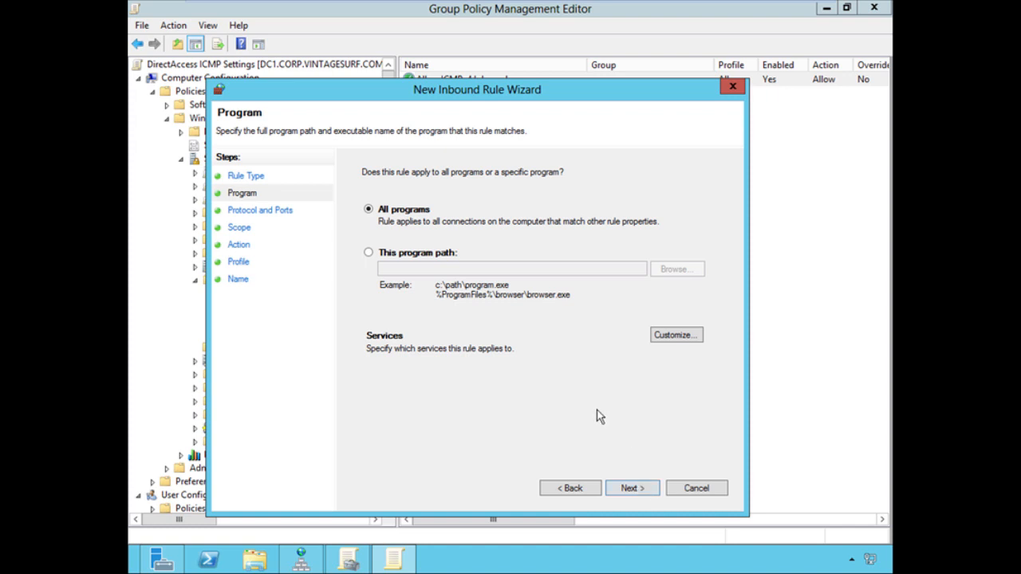
mouse_move(620, 453)
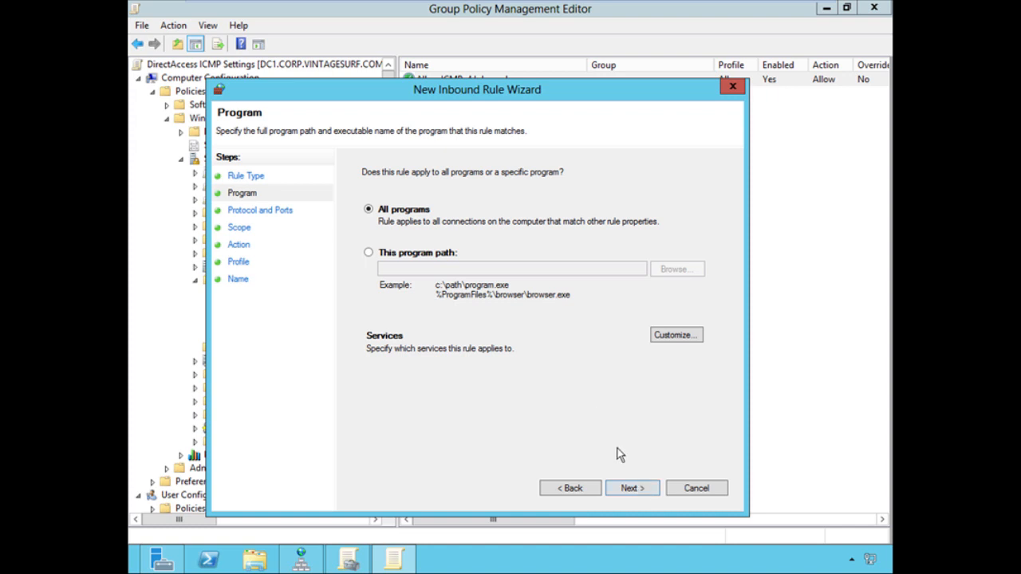
mouse_move(536, 323)
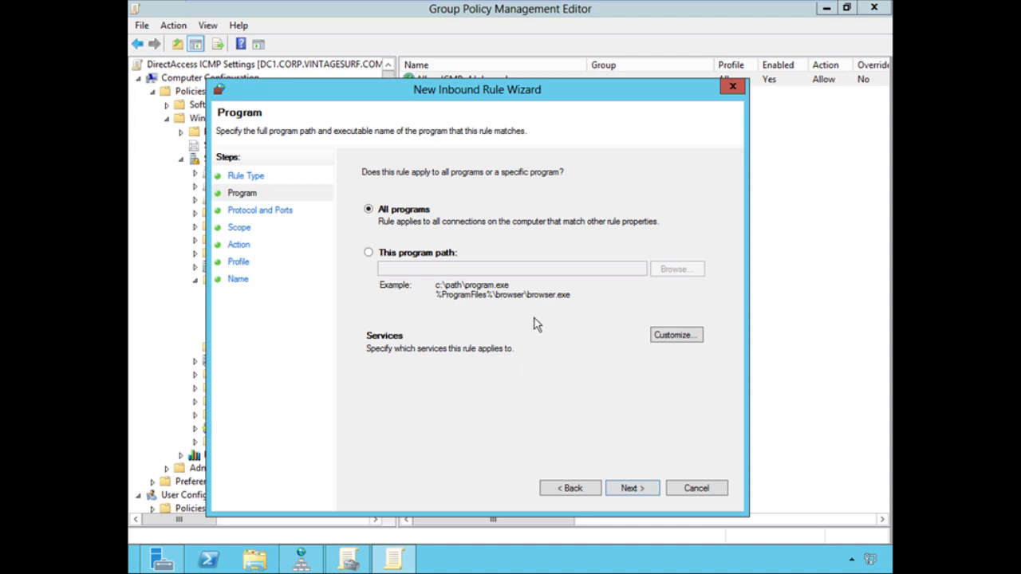
click(632, 488)
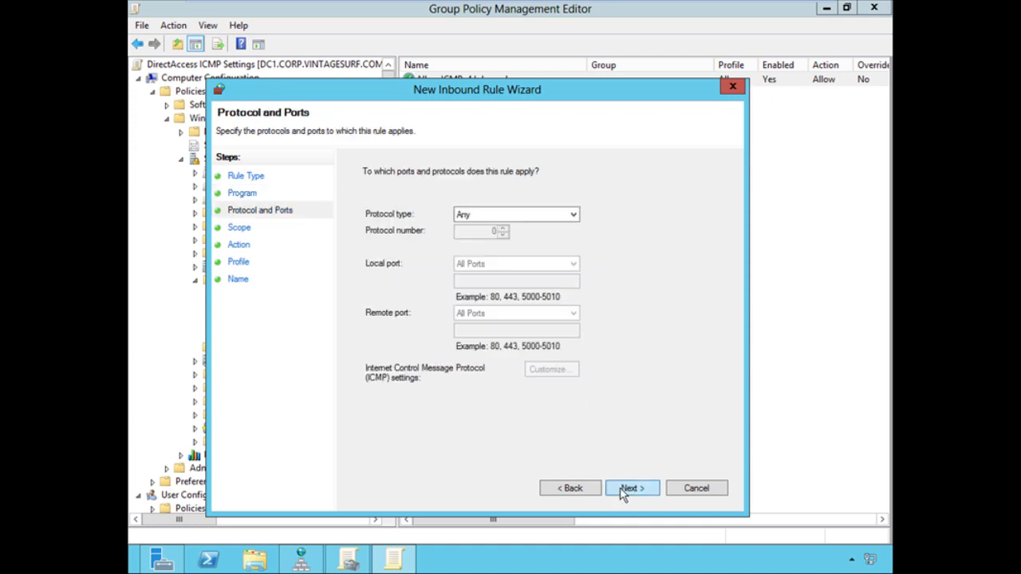
click(515, 213)
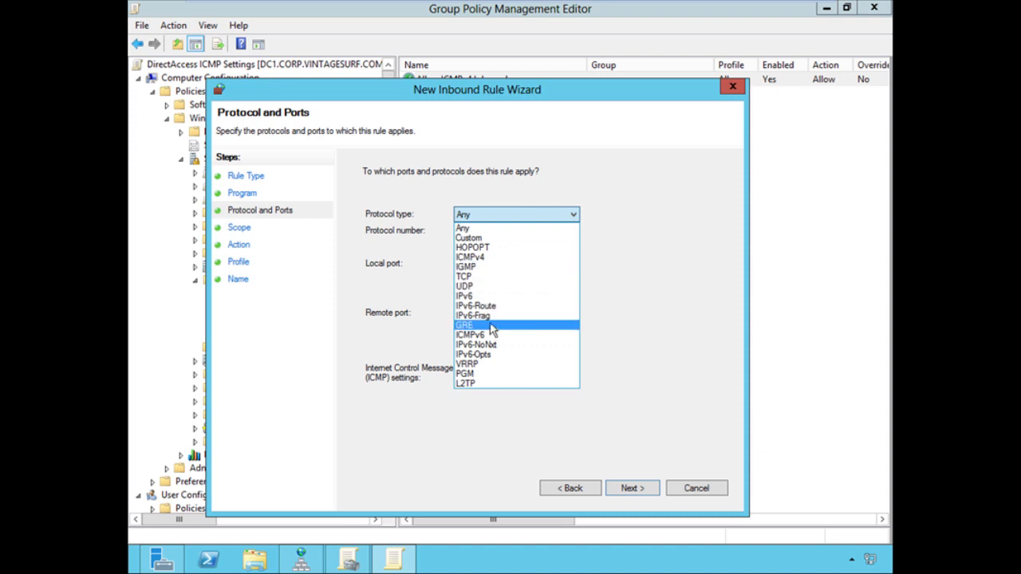
click(470, 335)
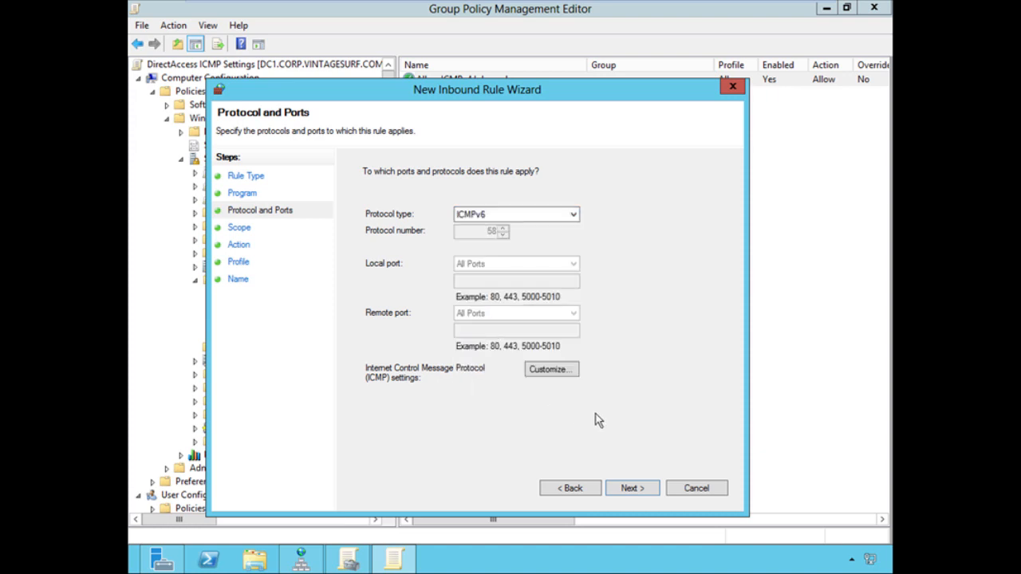
Limit the ICMPv6 rule to the Echo Request type and continue to scope.
click(550, 368)
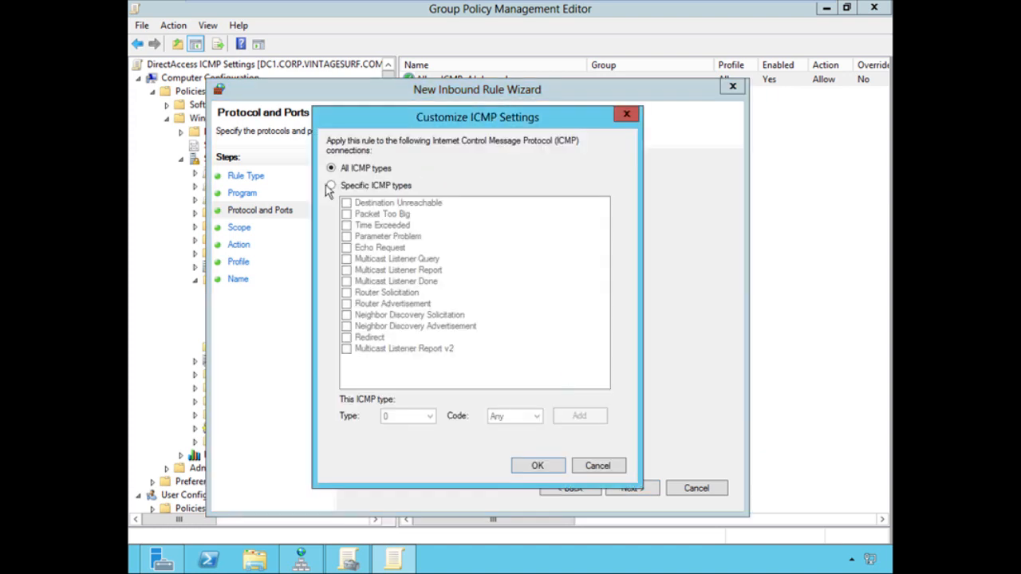
click(332, 185)
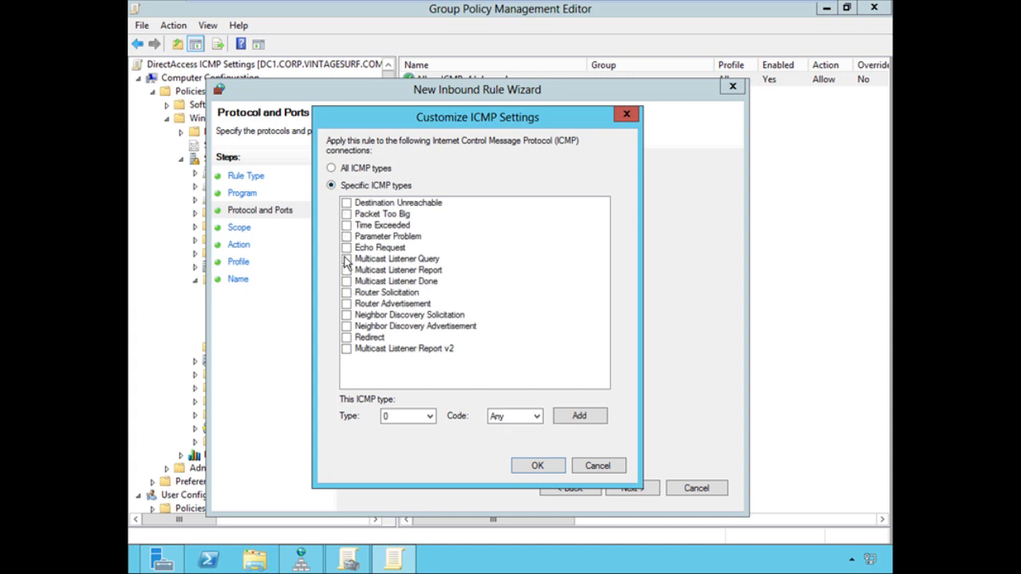
click(346, 247)
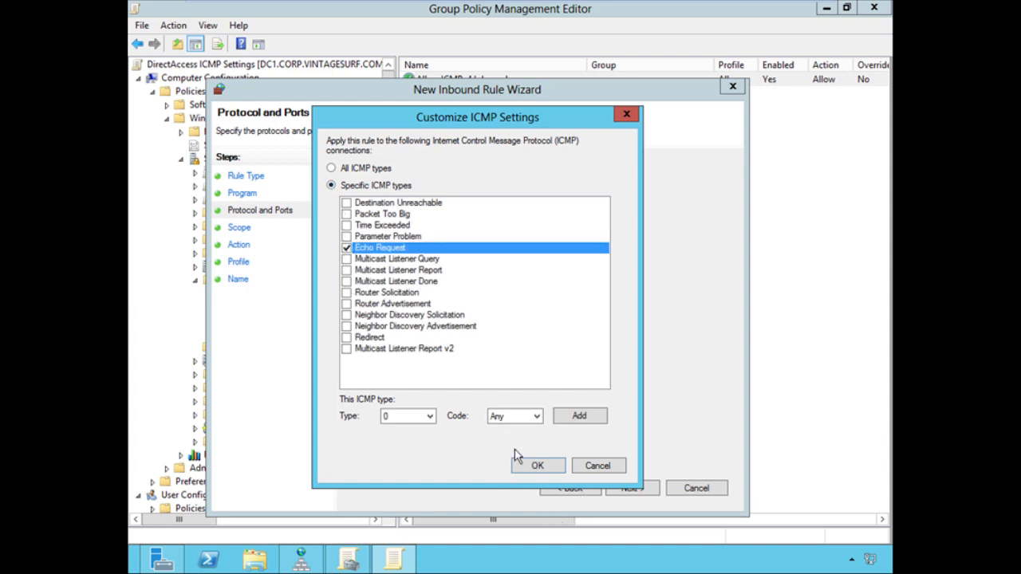
click(536, 465)
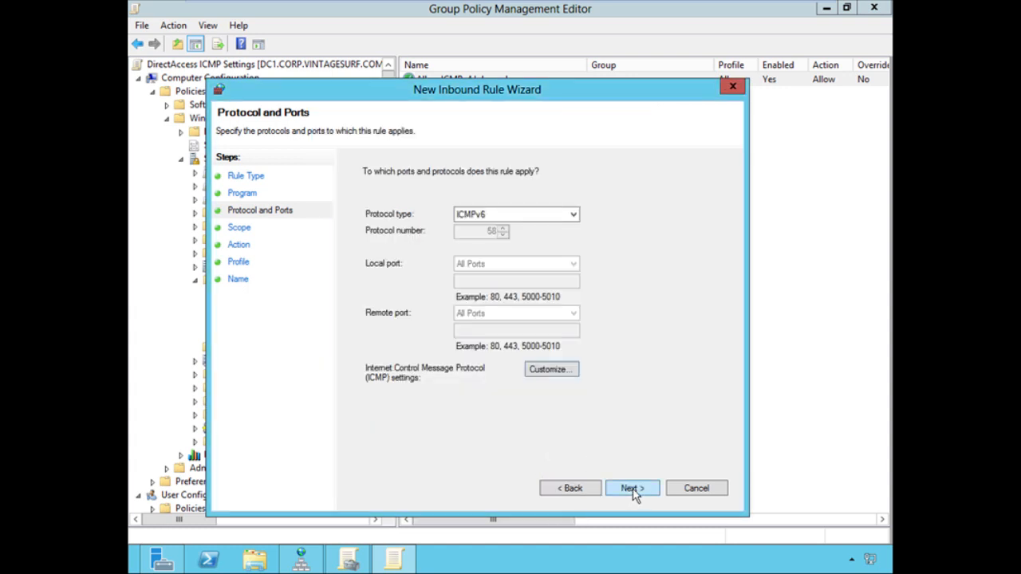
click(631, 488)
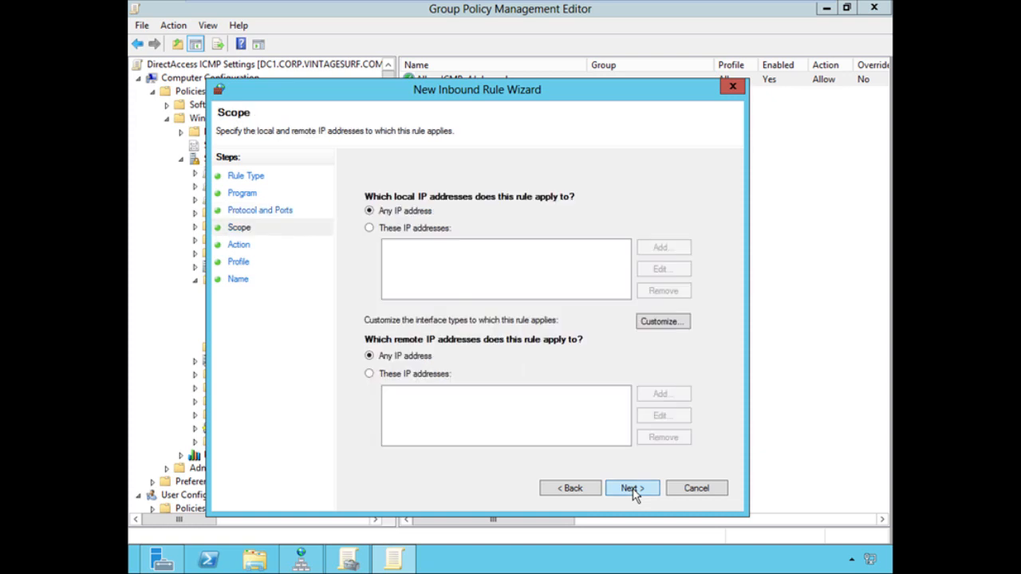
Accept any addresses, Allow the connection, and all profiles for the ICMPv6 rule.
click(632, 488)
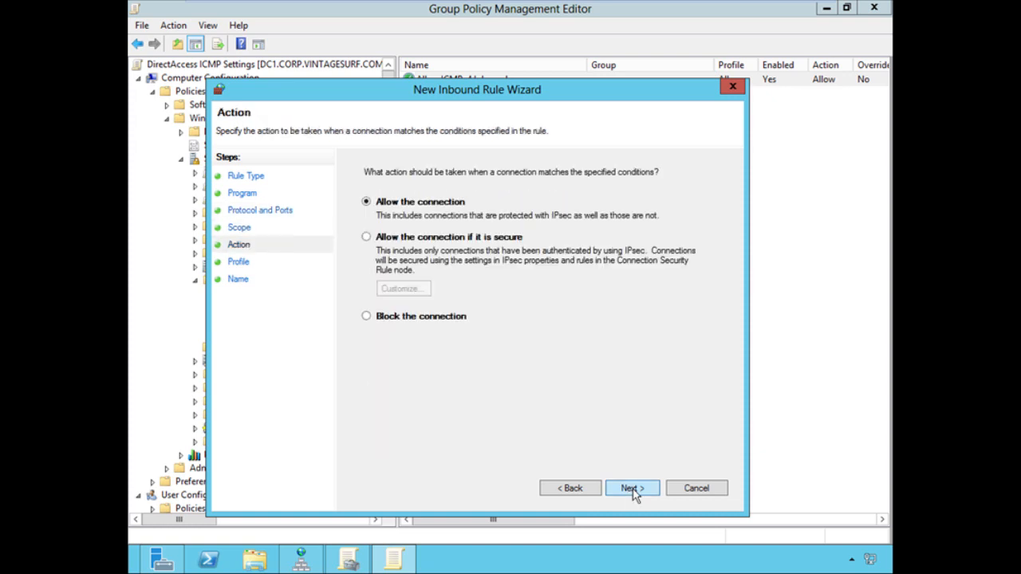
click(632, 488)
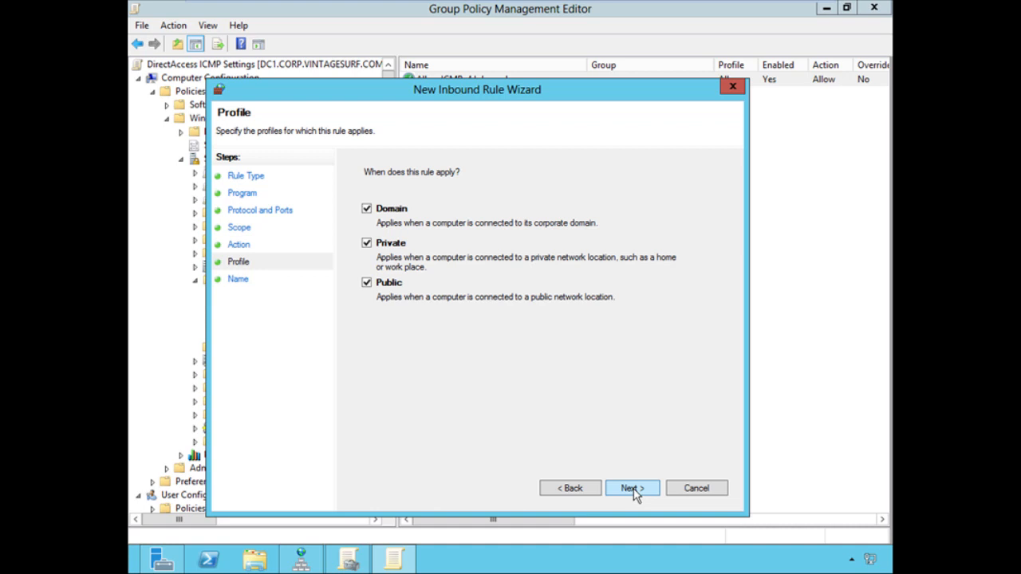
click(631, 488)
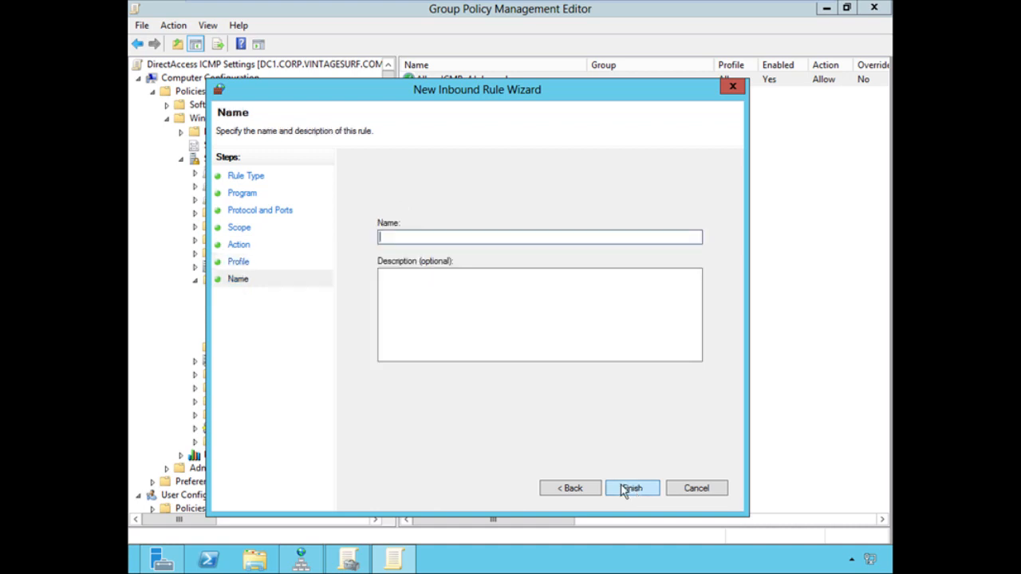
Name the rule 'Allow ICMPv6 Inbound' and finish creating it.
text(Allow ICMP)
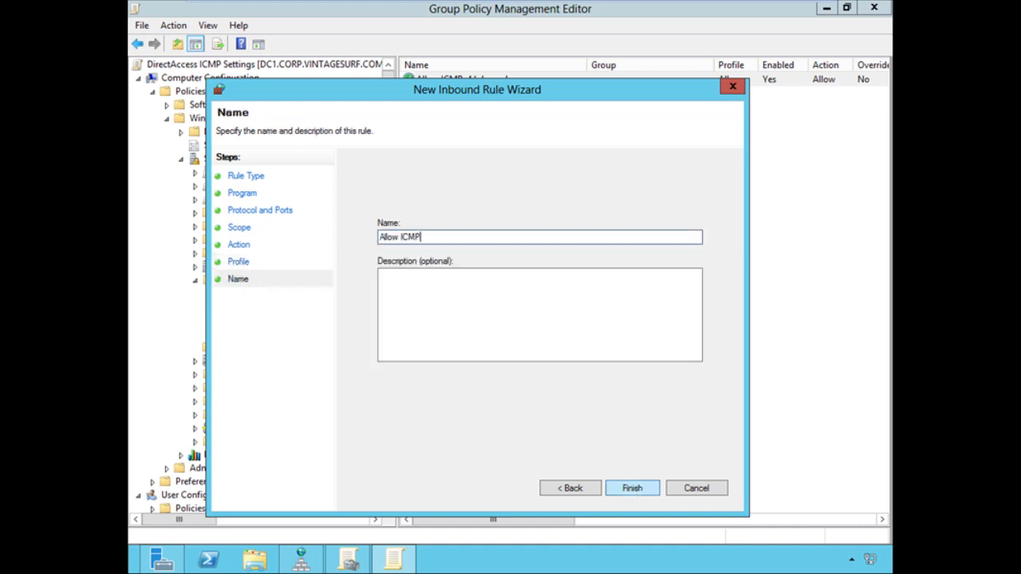
text(v6 Inbound)
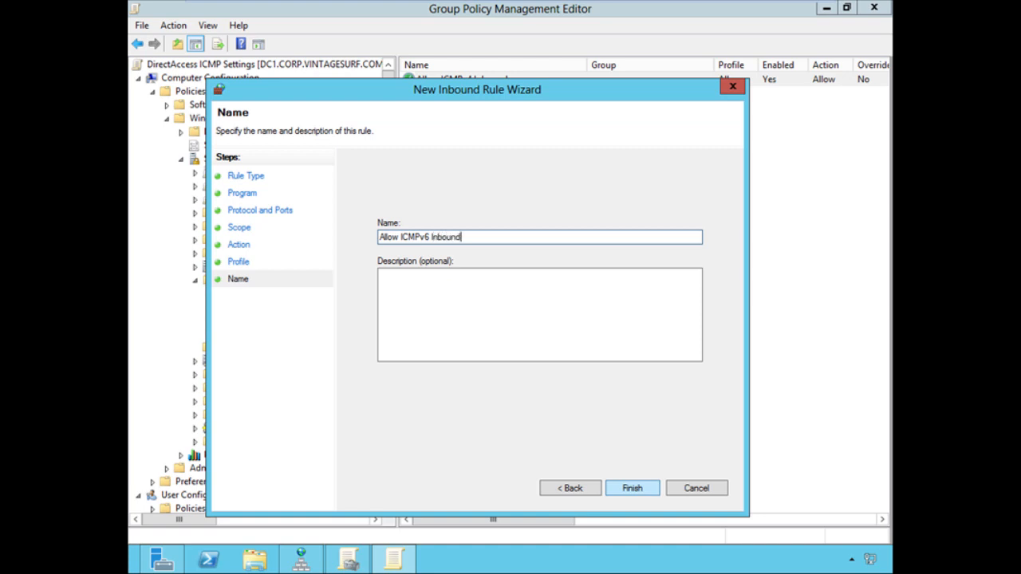
click(631, 488)
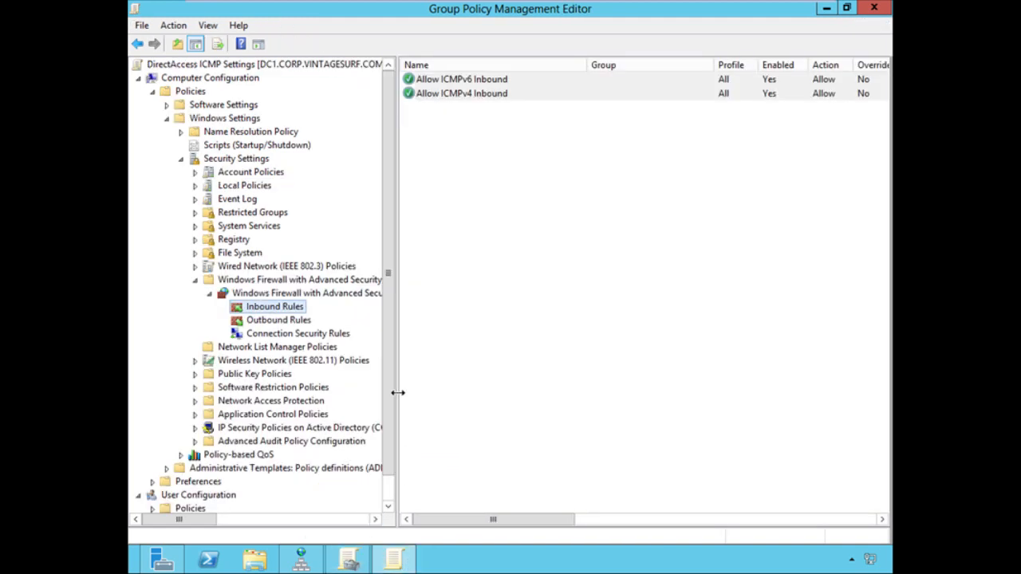
Set Edge traversal to 'Allow edge traversal' in the Allow ICMPv6 Inbound rule's Advanced properties.
click(461, 80)
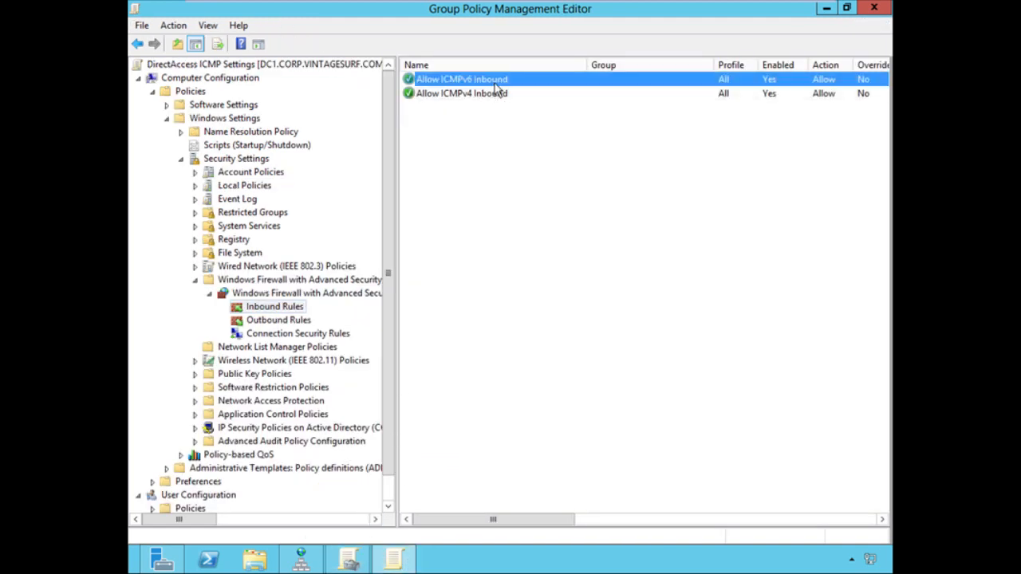
right_click(462, 80)
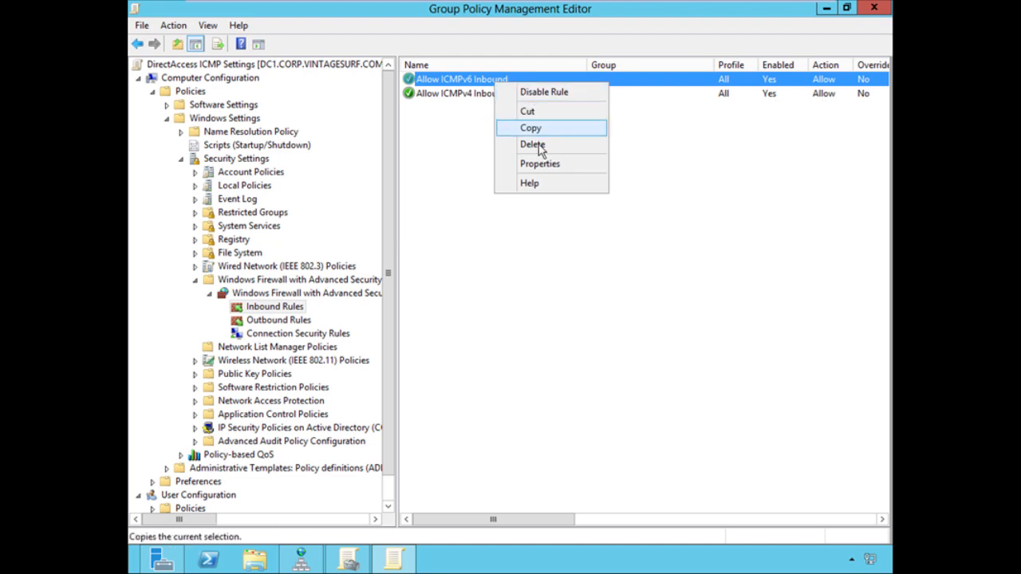
click(539, 162)
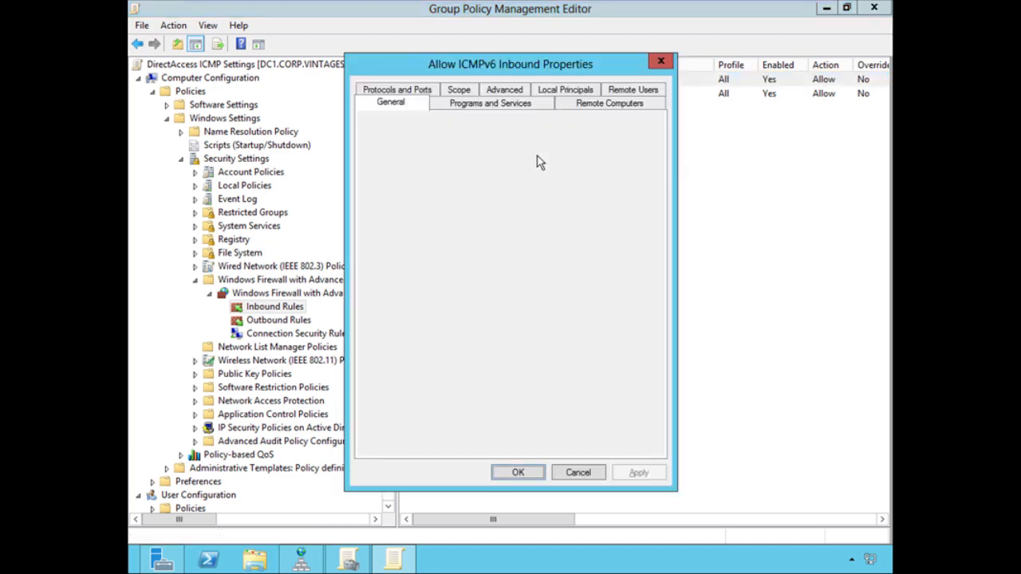
click(504, 90)
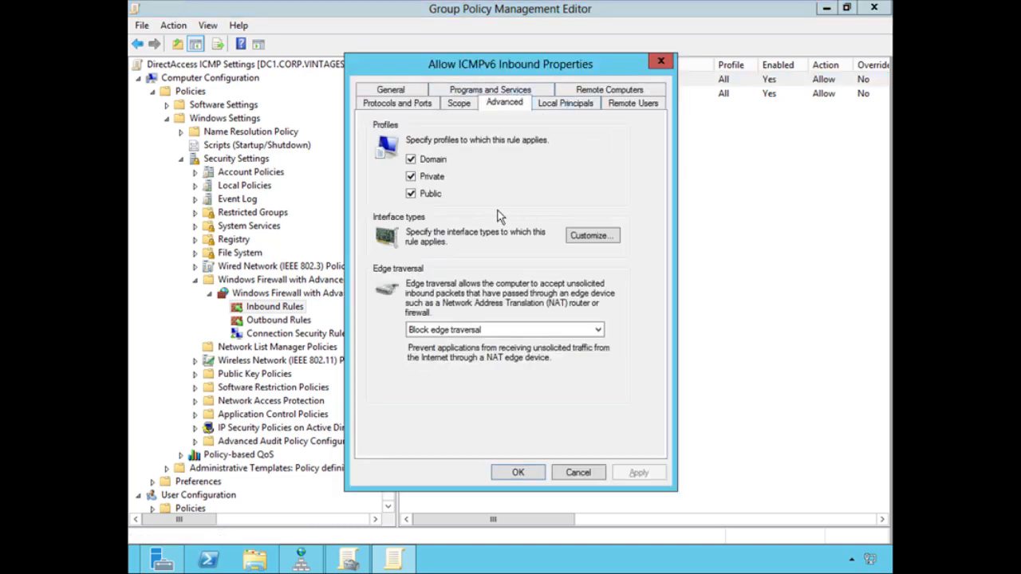
click(503, 329)
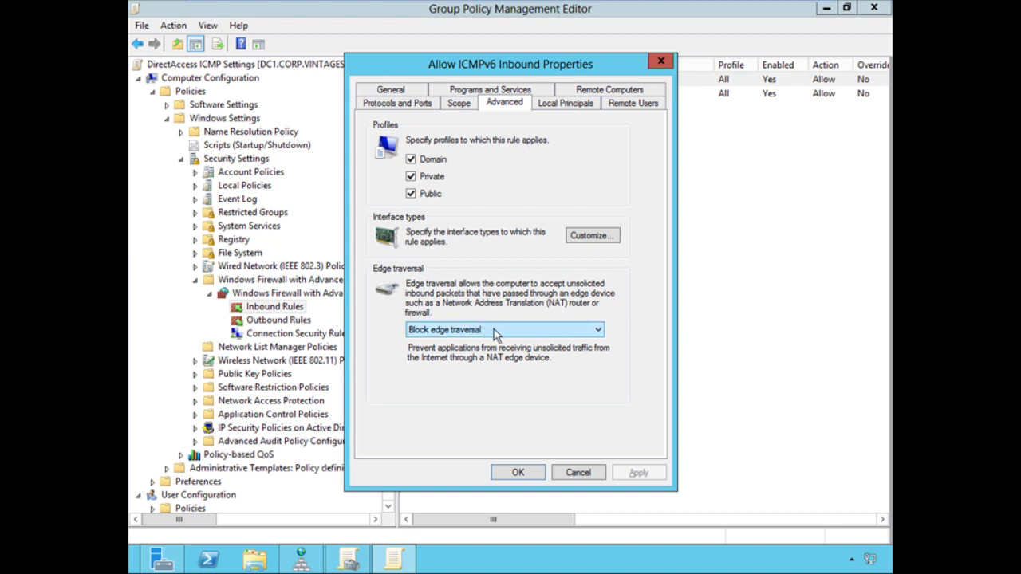
mouse_move(498, 335)
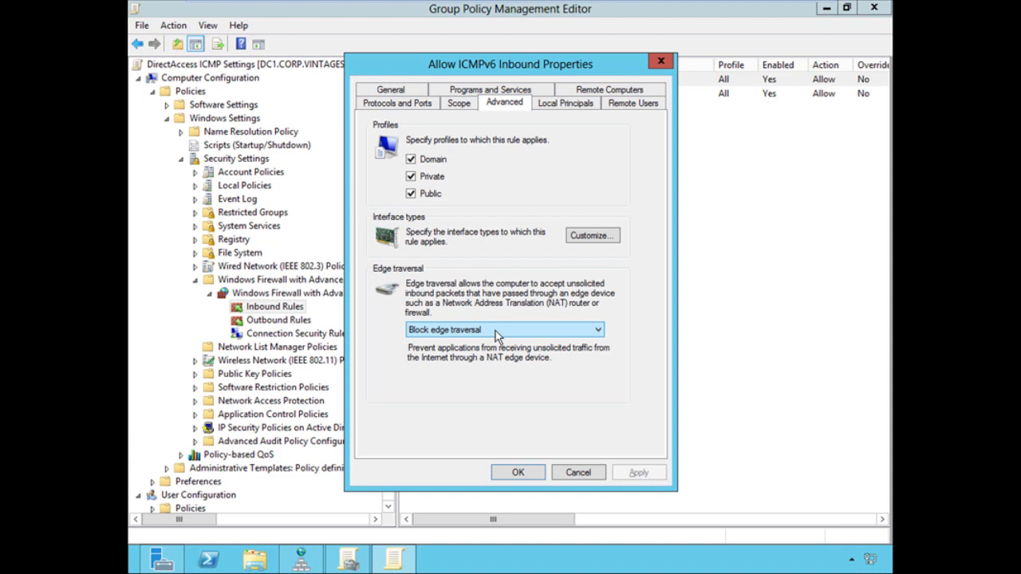
click(502, 329)
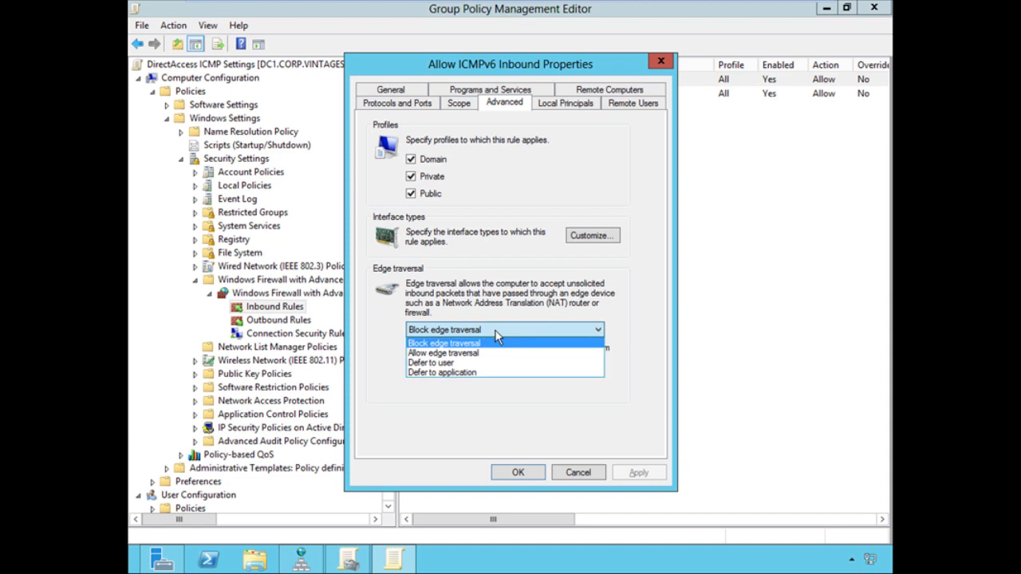
click(441, 353)
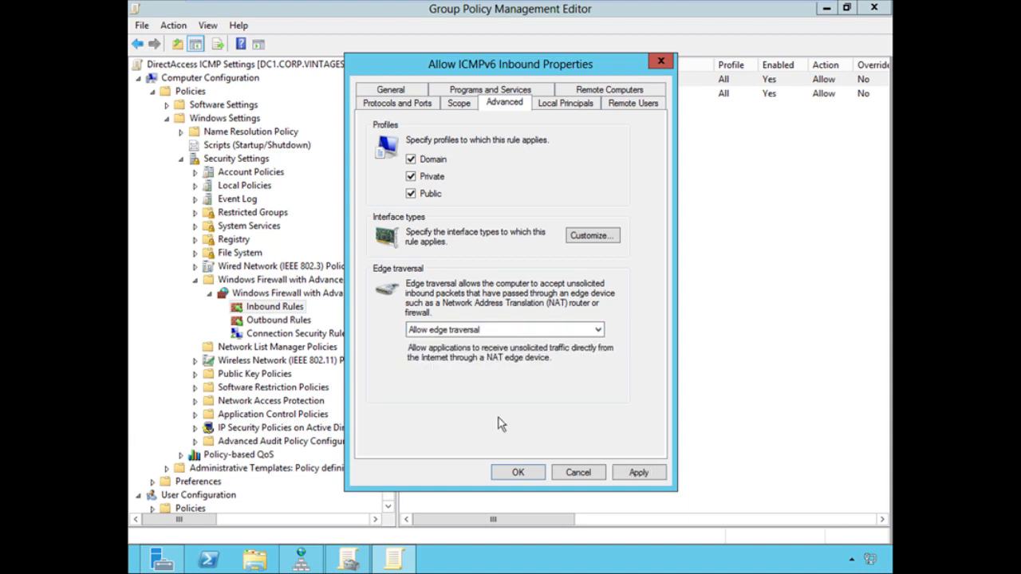
click(516, 472)
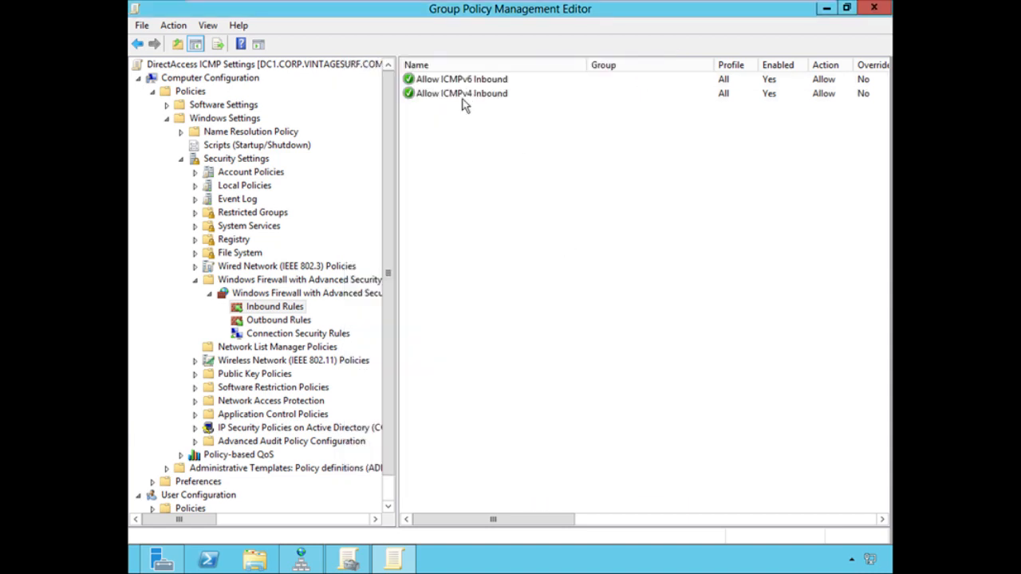
Set Edge traversal to 'Allow edge traversal' in the Allow ICMPv4 Inbound rule's Advanced properties.
right_click(461, 93)
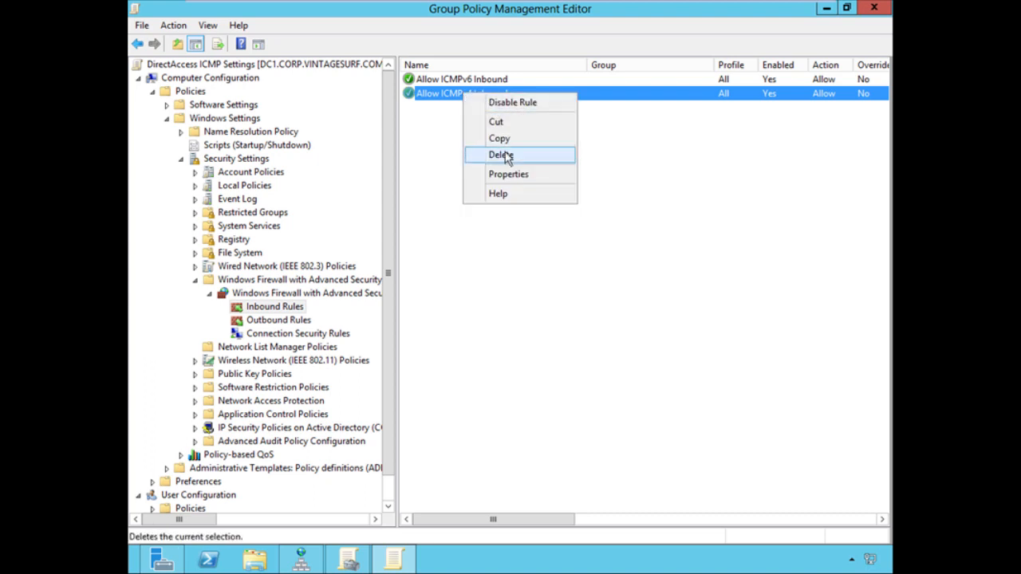
click(507, 174)
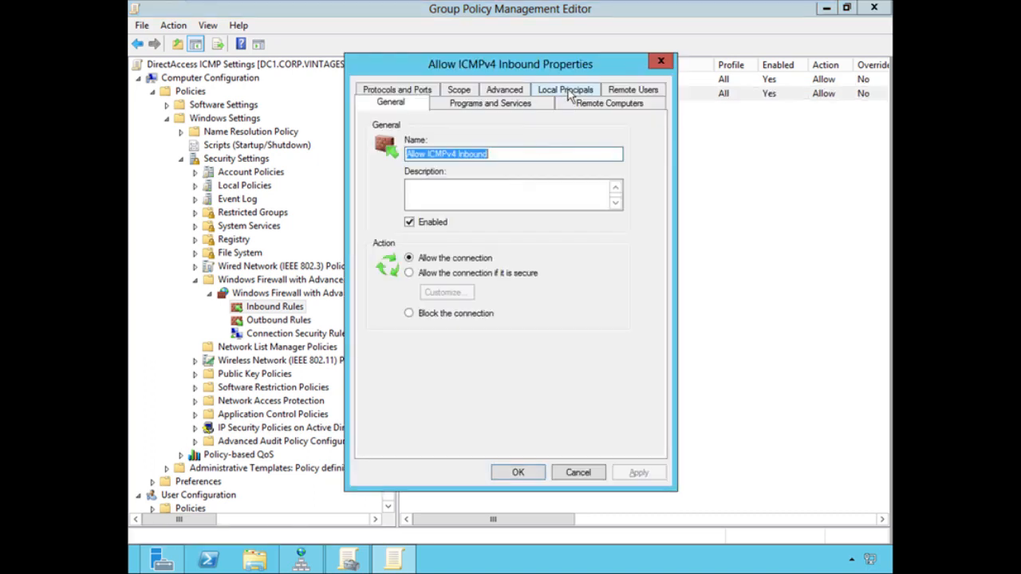
click(504, 89)
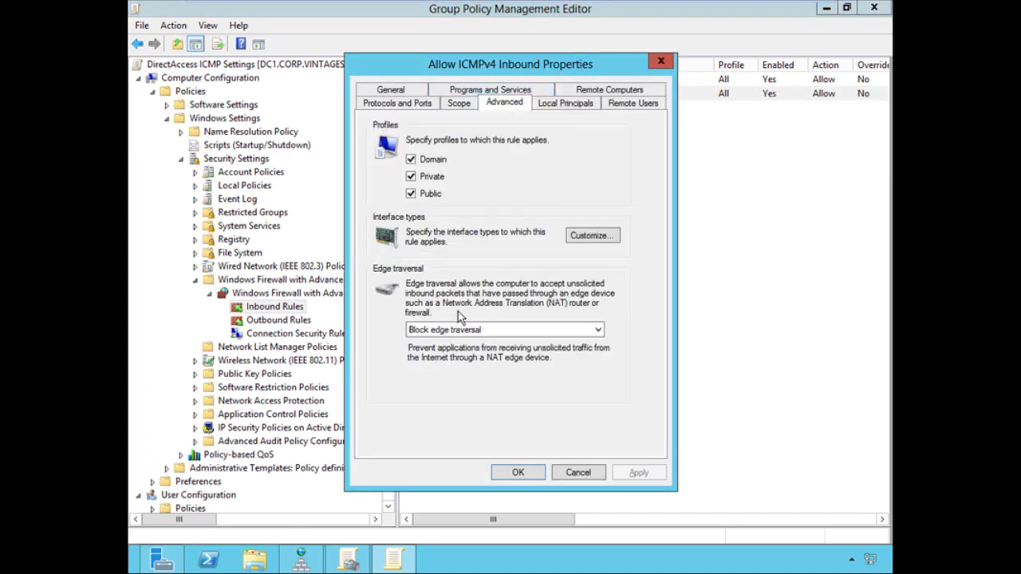
click(502, 329)
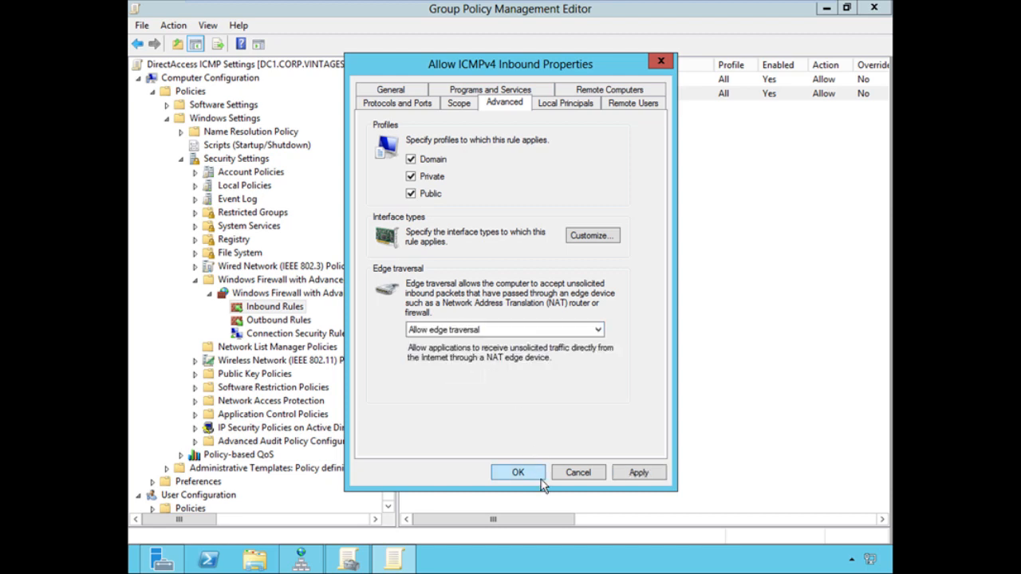
click(517, 472)
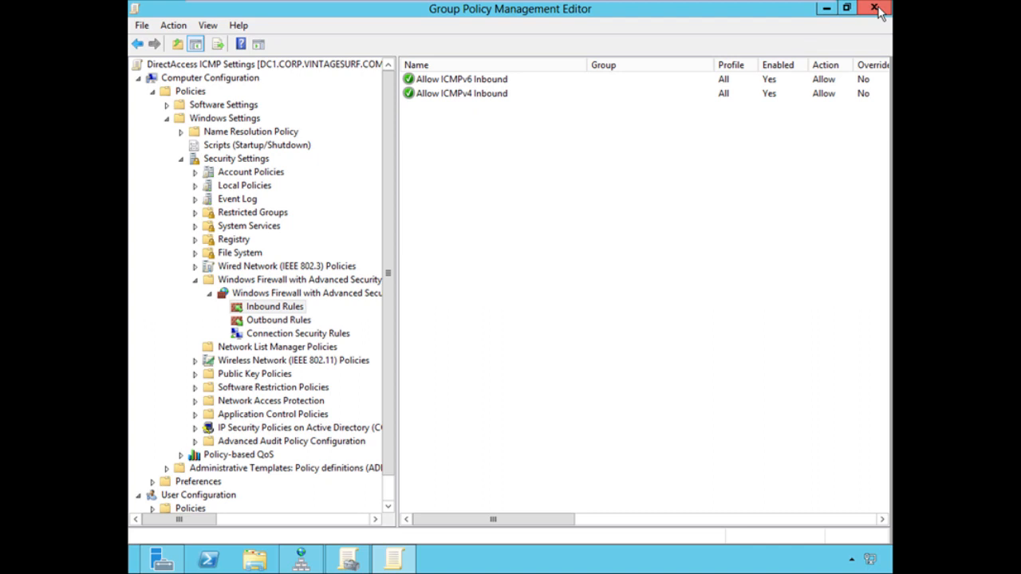
Close the policy editor and confirm linking DirectAccess ICMP Settings to corp.vintagesurf.com.
click(874, 10)
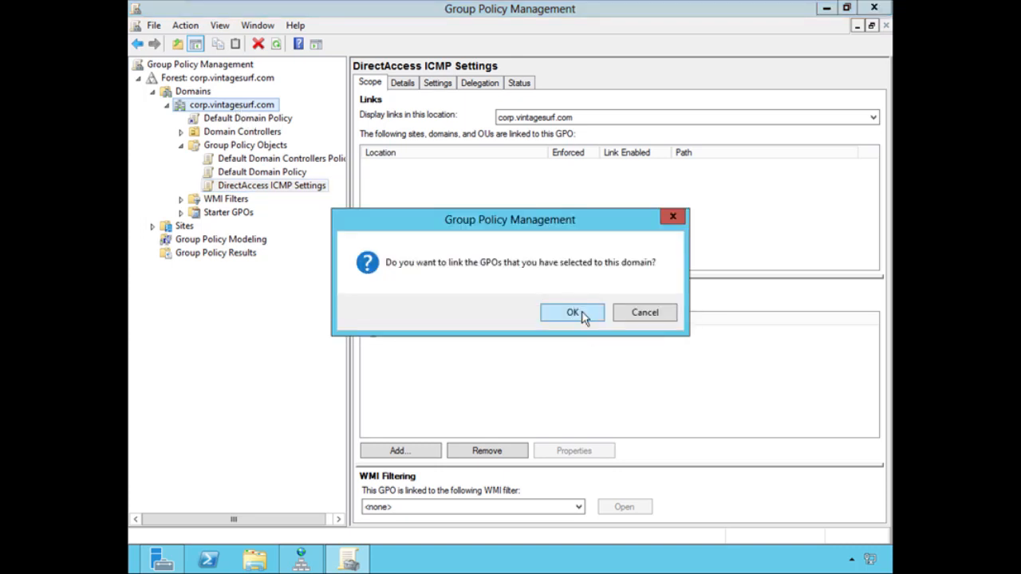
click(571, 311)
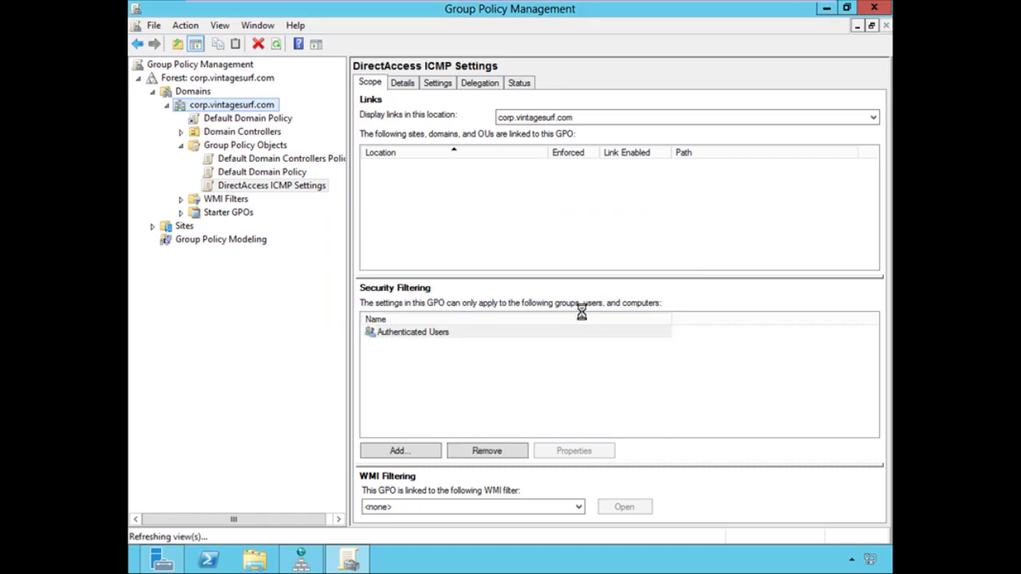